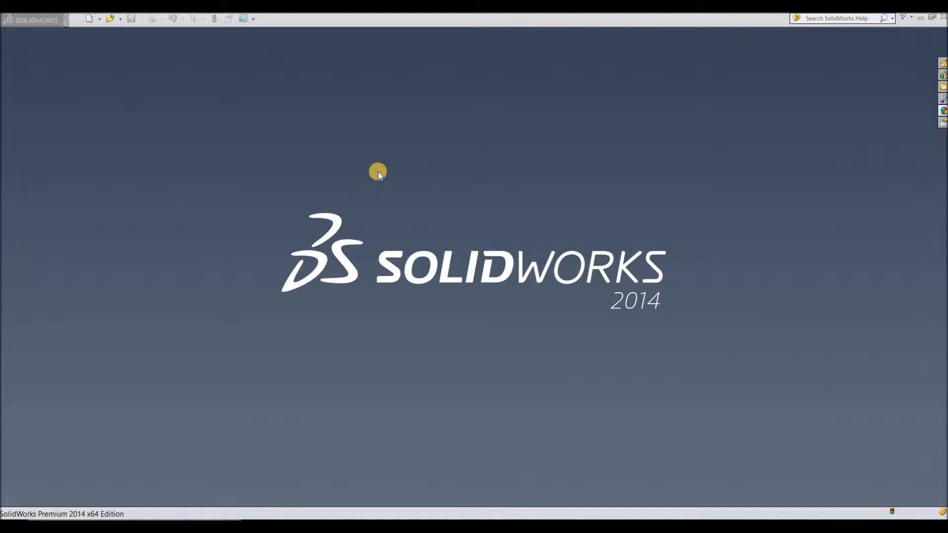
mouse_move(374, 175)
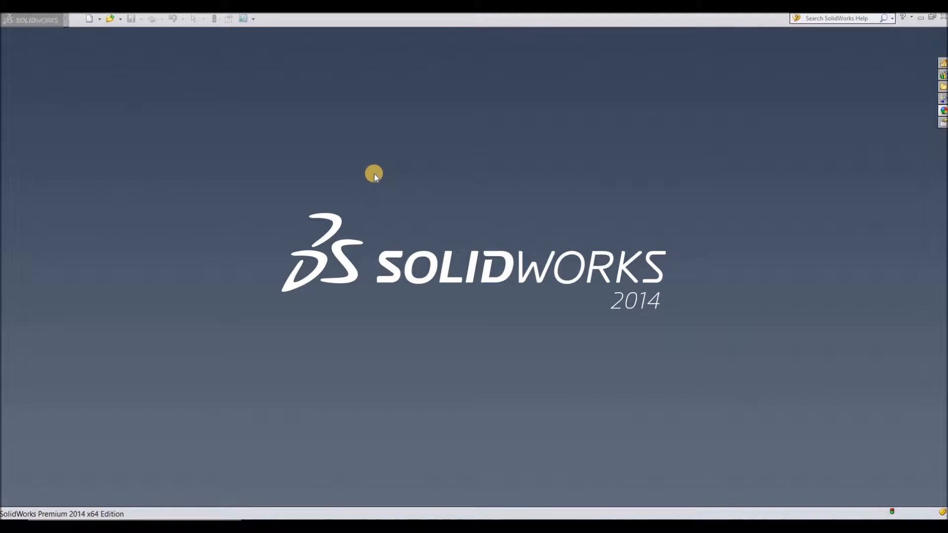
mouse_move(371, 180)
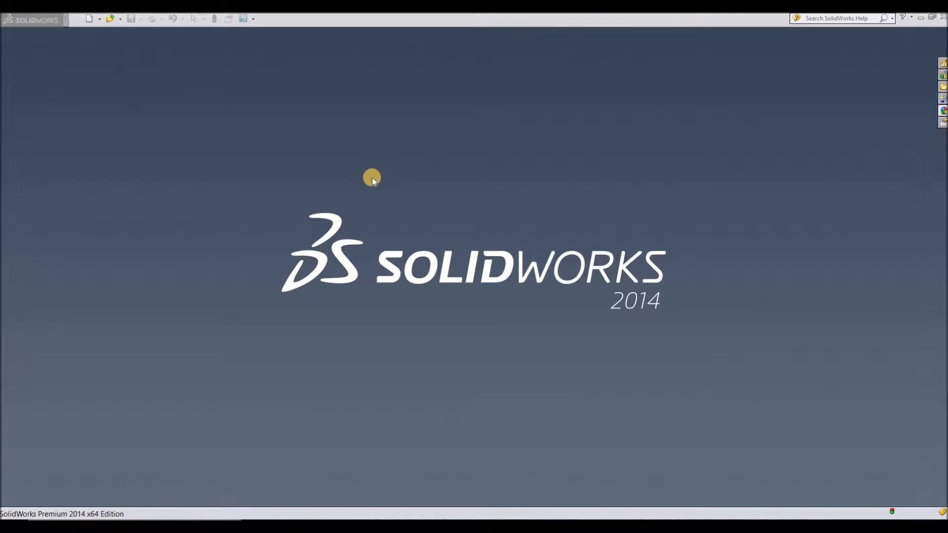
mouse_move(361, 180)
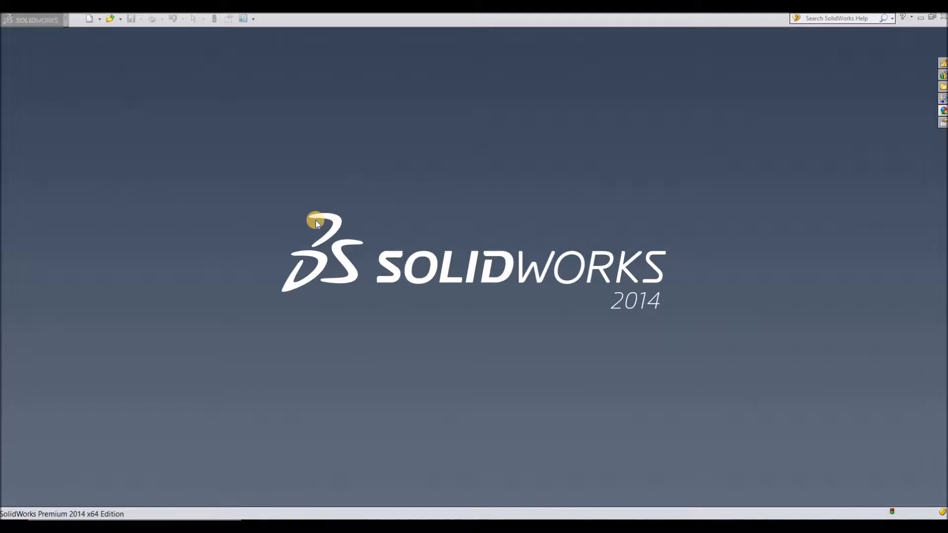
mouse_move(122, 84)
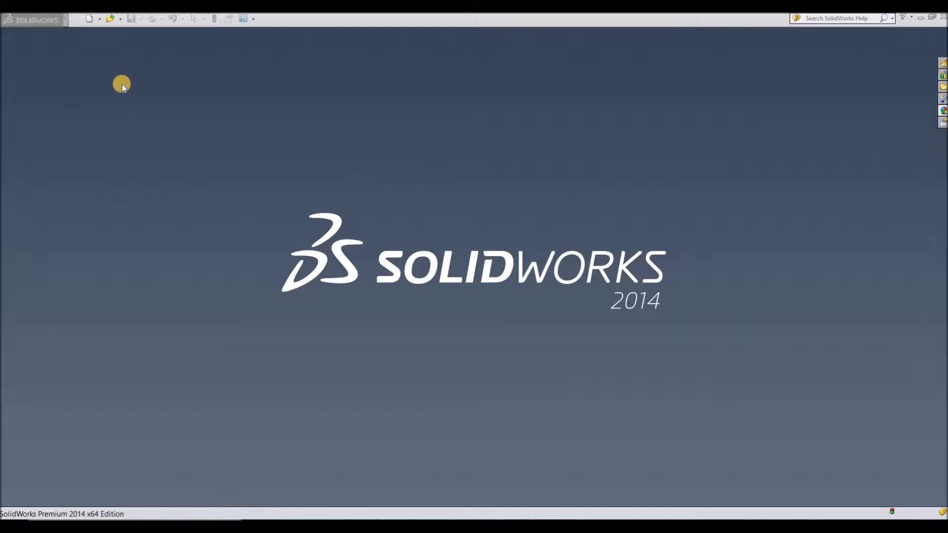
Create a new part and sketch a 10 mm diameter circle at the origin on Top Plane.
left_click(89, 19)
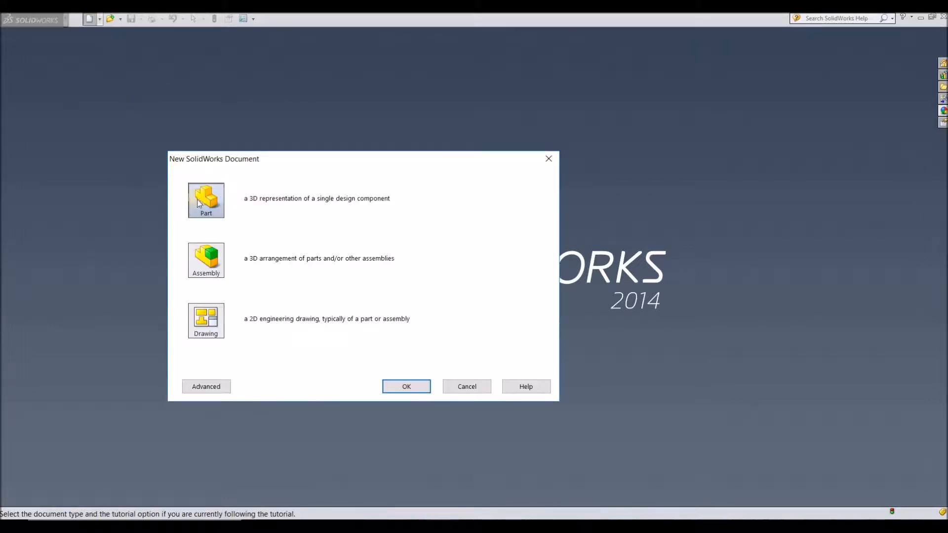
left_click(406, 386)
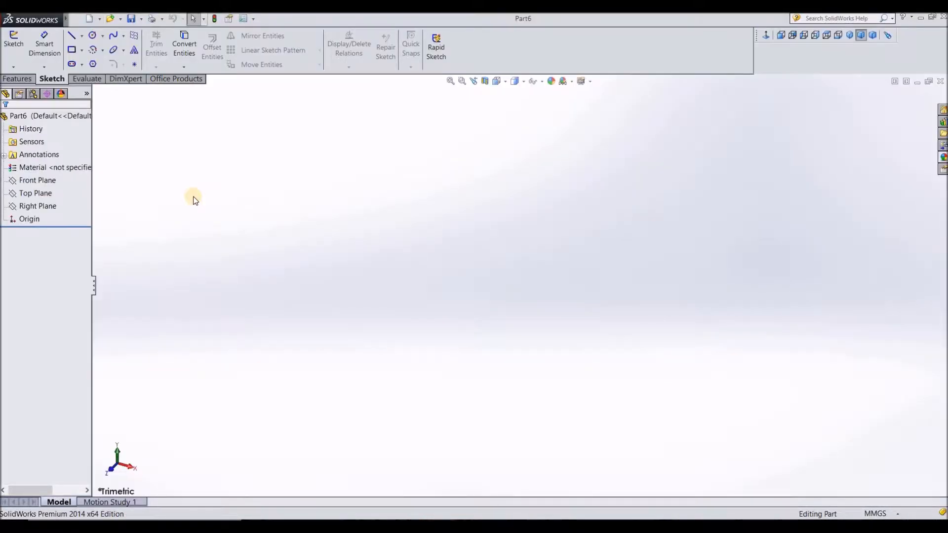
left_click(35, 193)
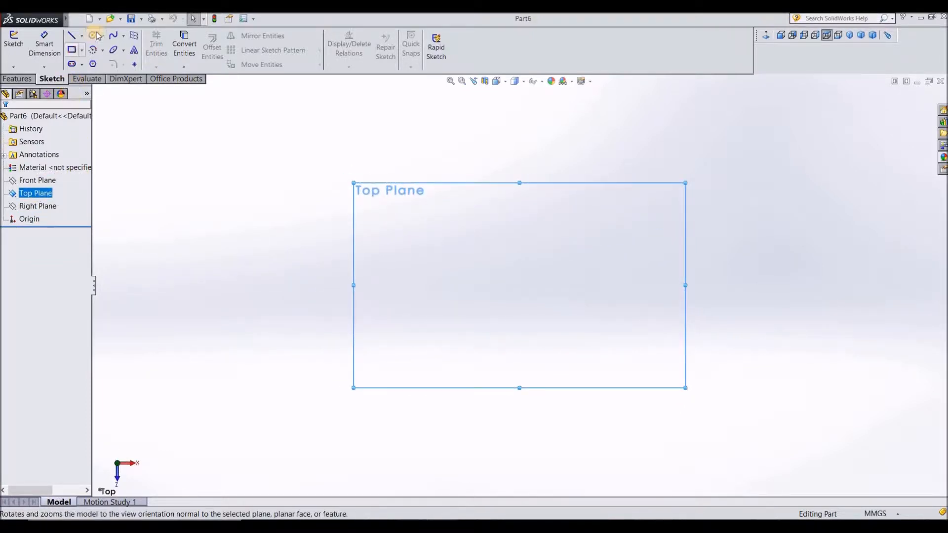
left_click(92, 35)
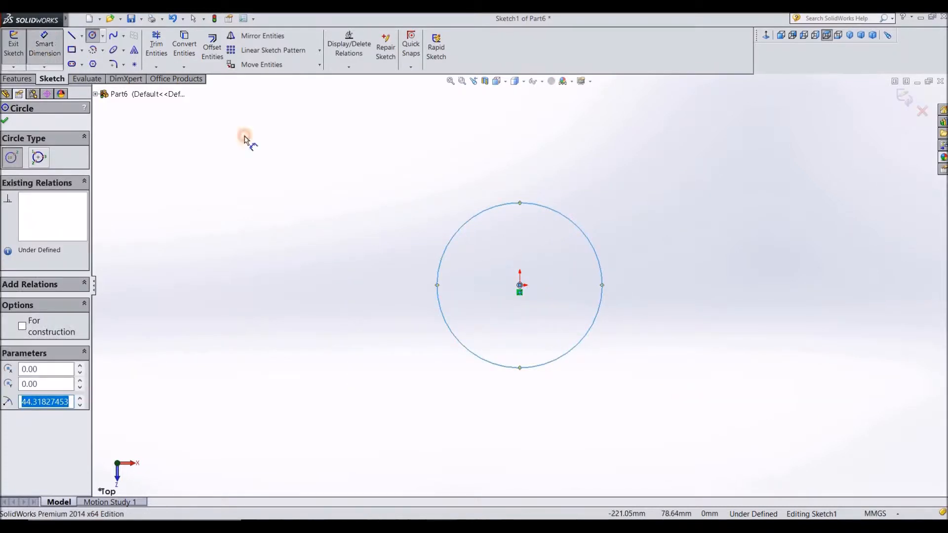
left_click(43, 47)
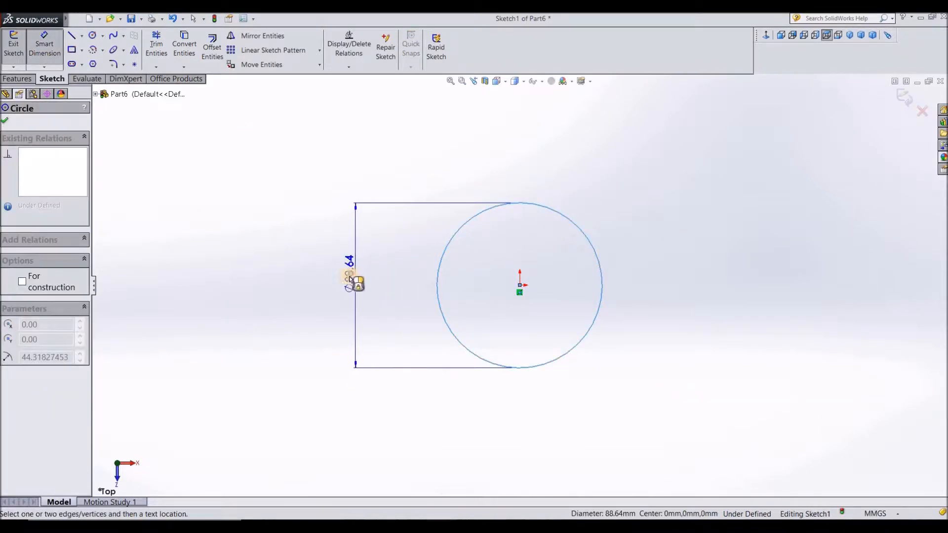
left_click(350, 278)
type("10")
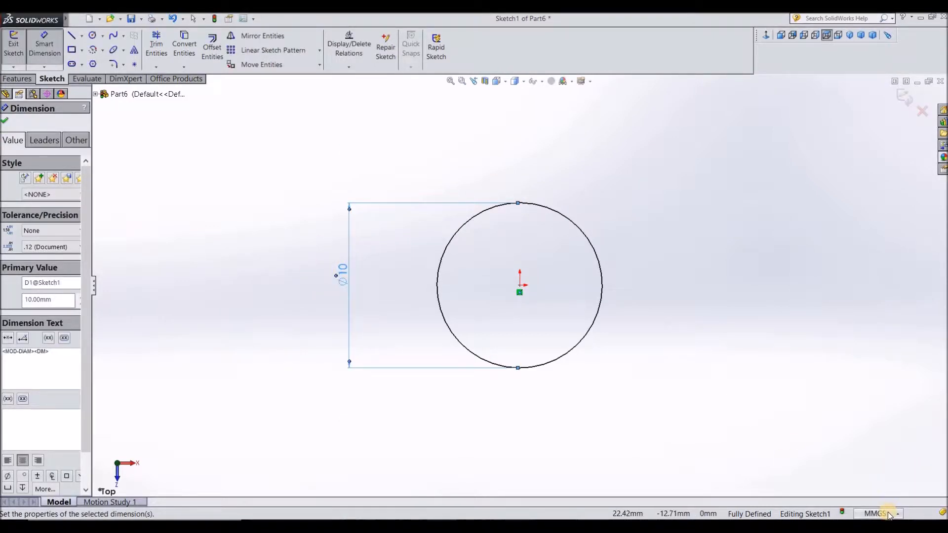
left_click(876, 514)
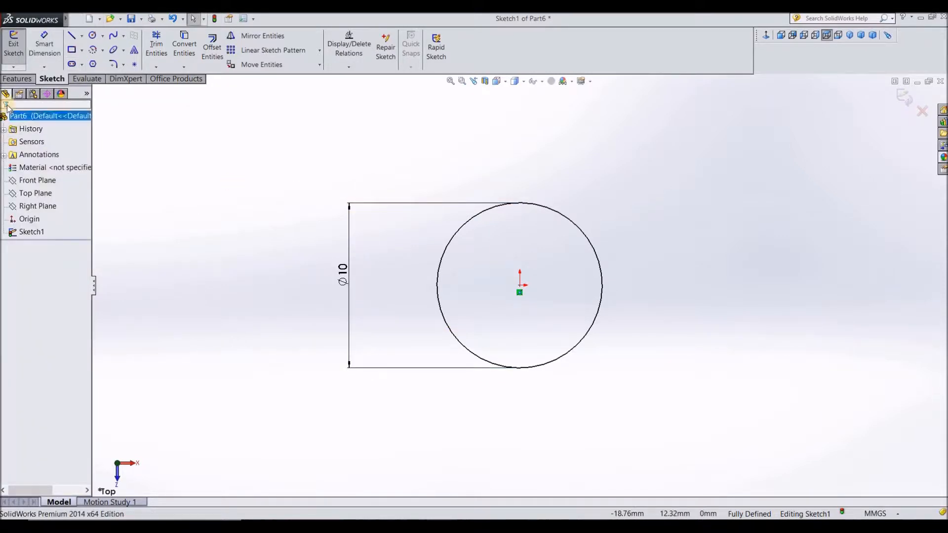
Start a helix on the circle, defined by Pitch and Revolution with variable pitch.
left_click(18, 79)
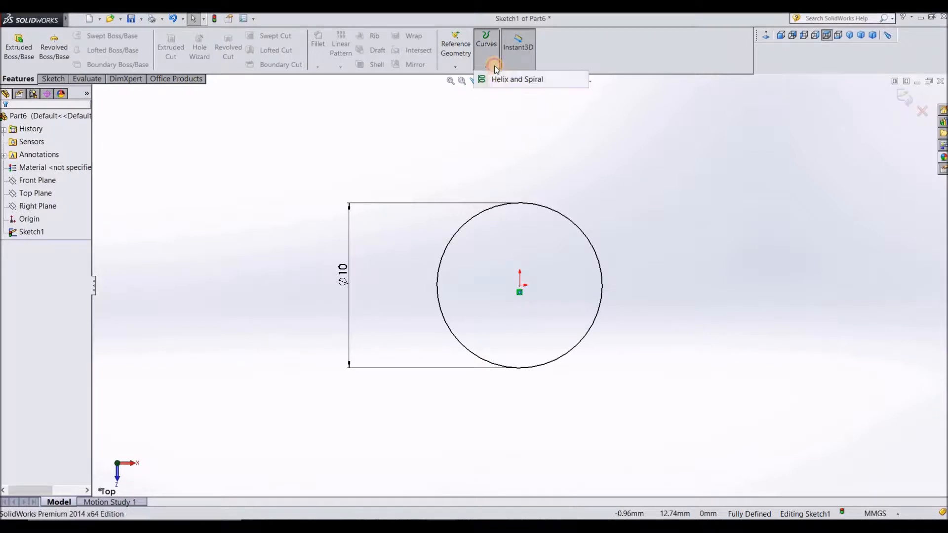
left_click(517, 79)
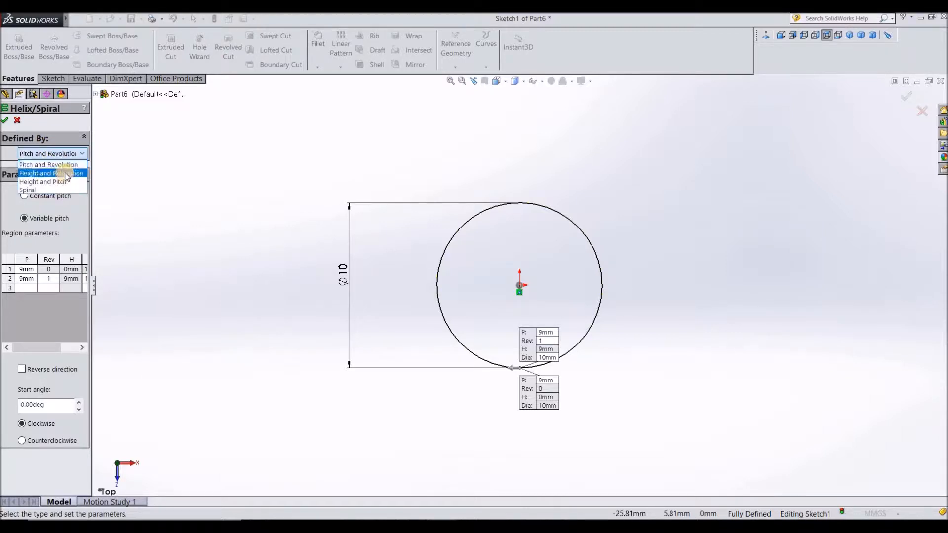
left_click(48, 165)
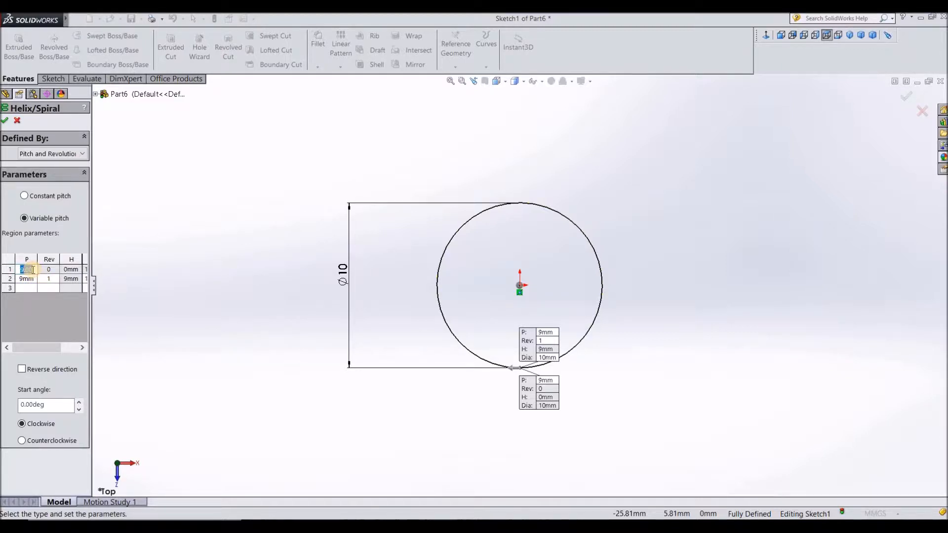
left_click(26, 269)
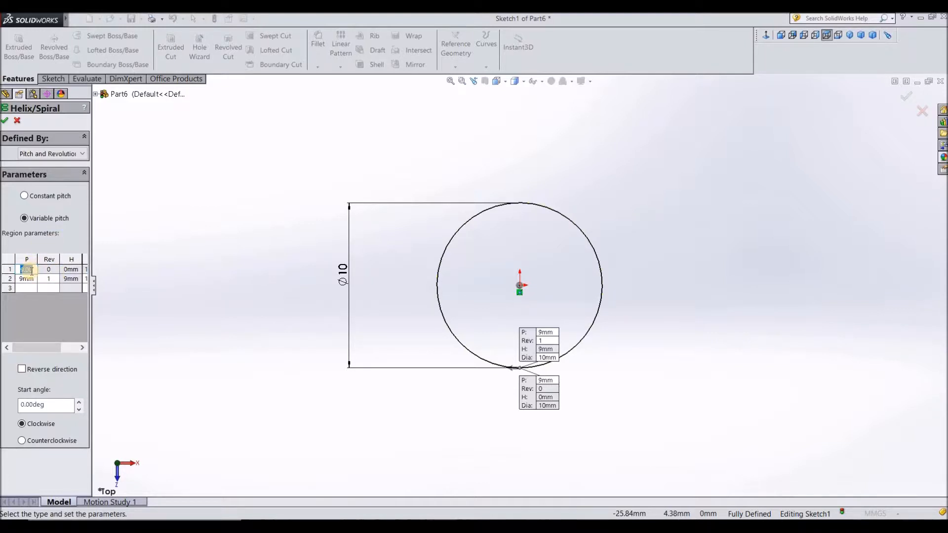
Fill the pitch table: 1 mm regions at both ends, 4 mm at revolution 6, 12 revolutions.
left_click(26, 269)
type("1")
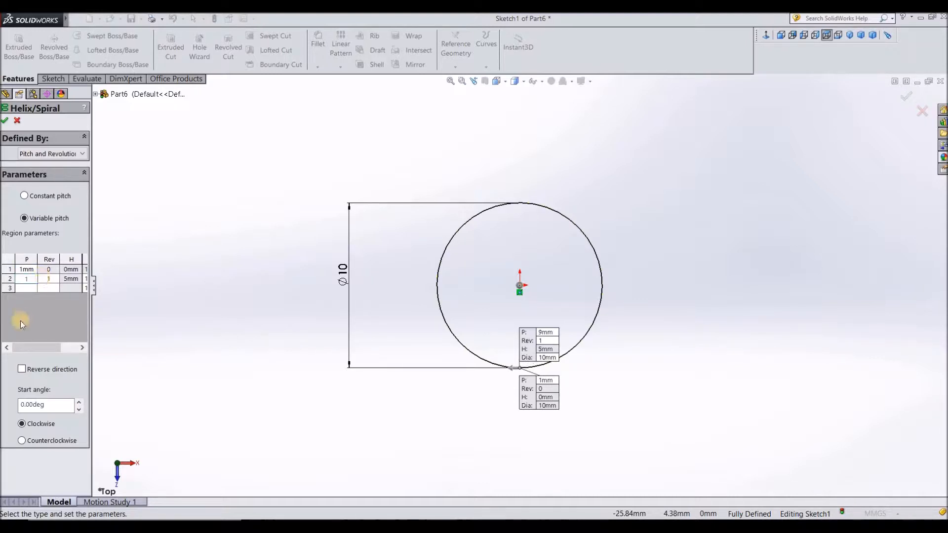
left_click(26, 288)
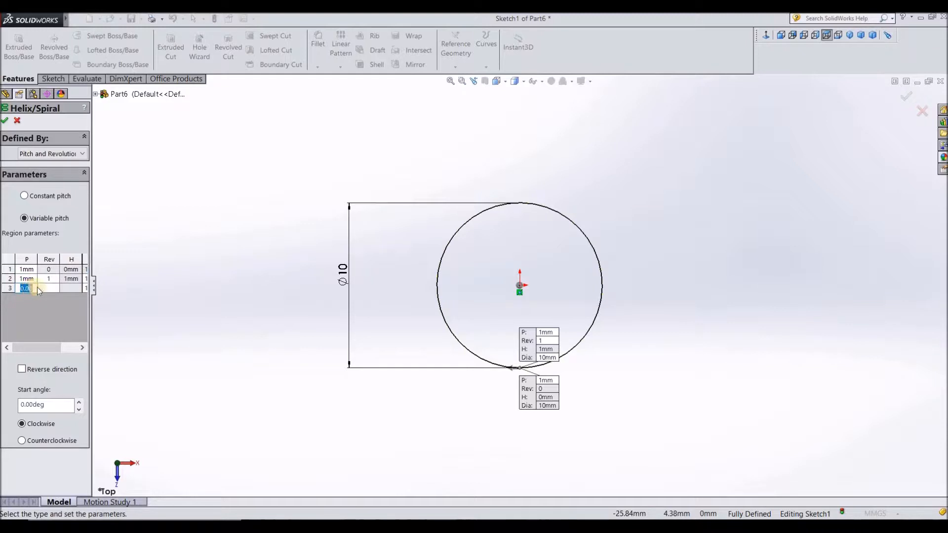
type("4mm")
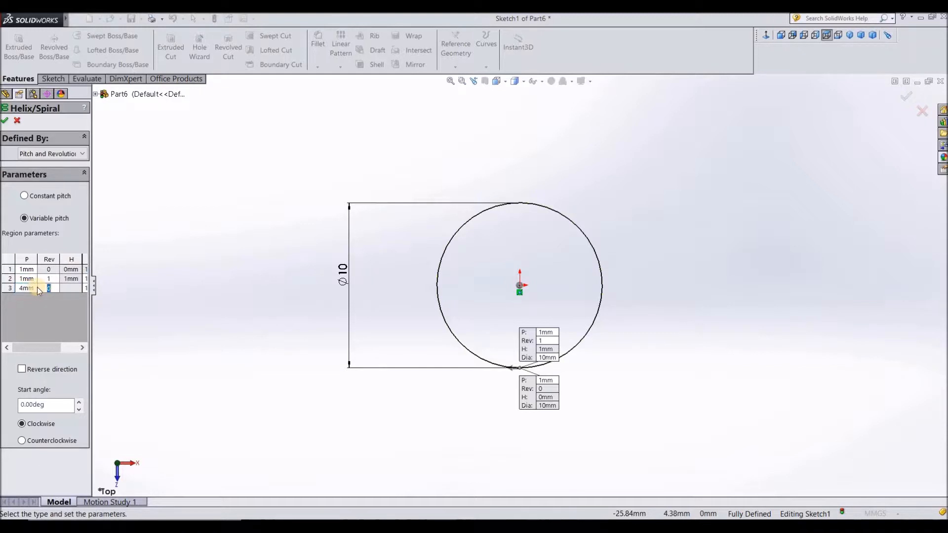
type("6")
type("11")
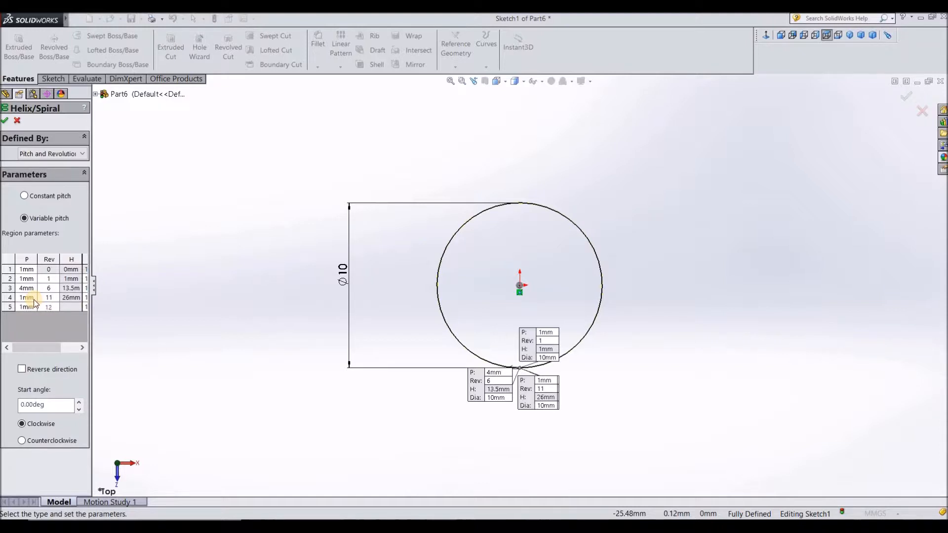
left_click(46, 348)
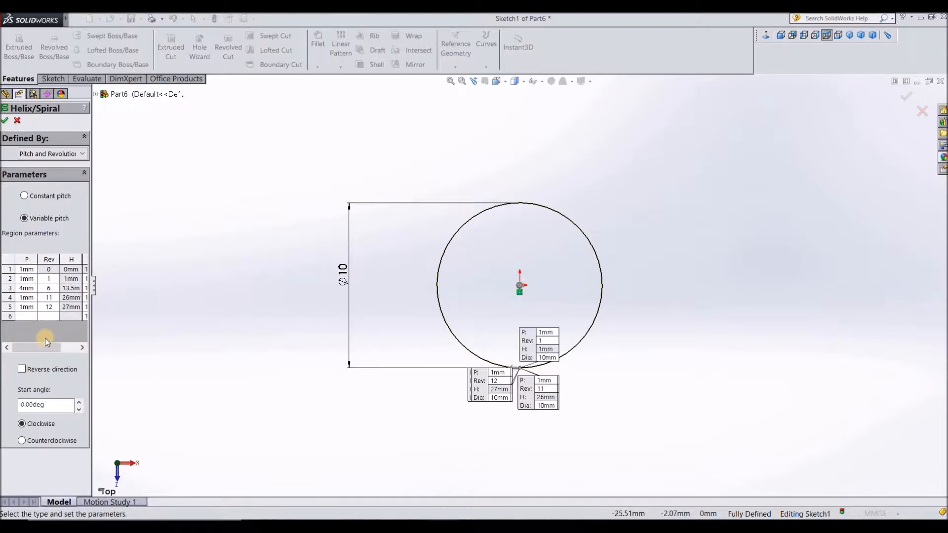
left_click(10, 306)
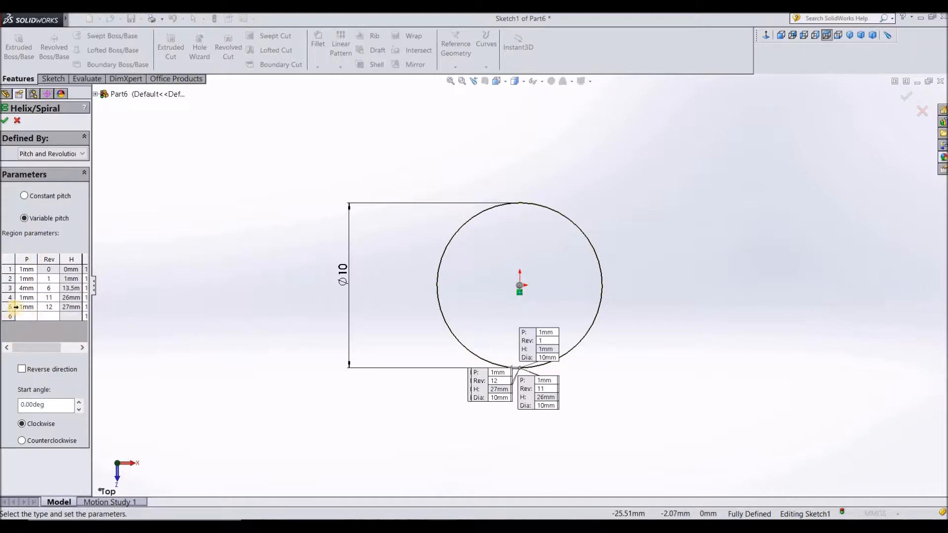
left_click(71, 307)
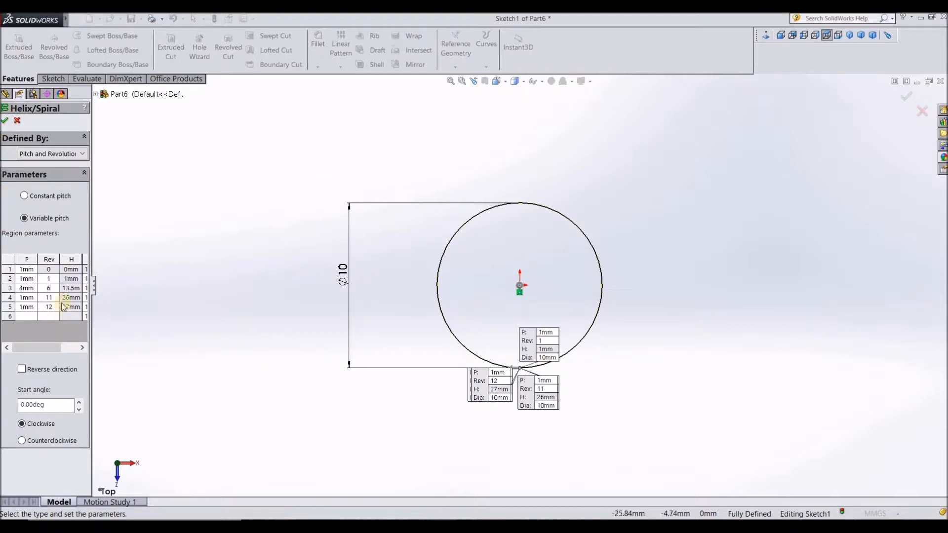
left_click(48, 288)
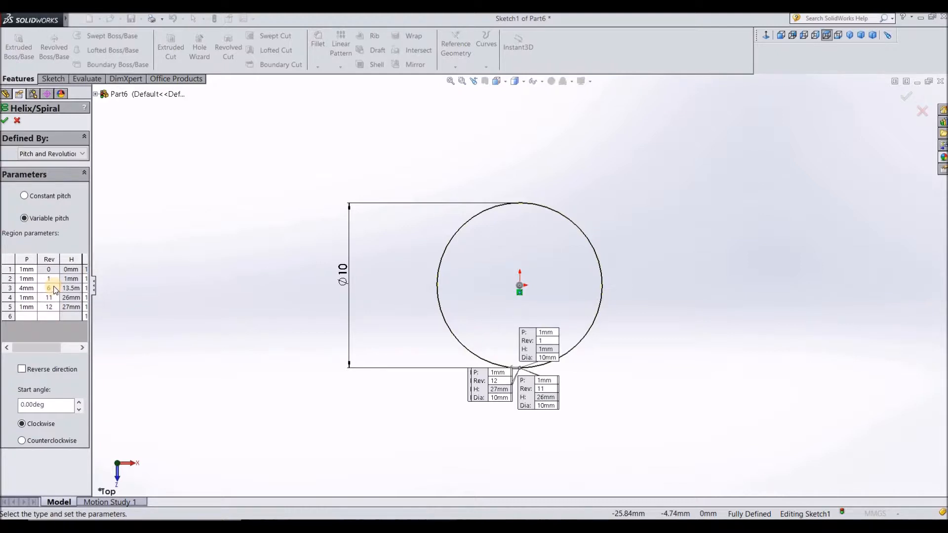
Confirm the helix, orbit to inspect its coils, and select Front Plane.
left_click(48, 288)
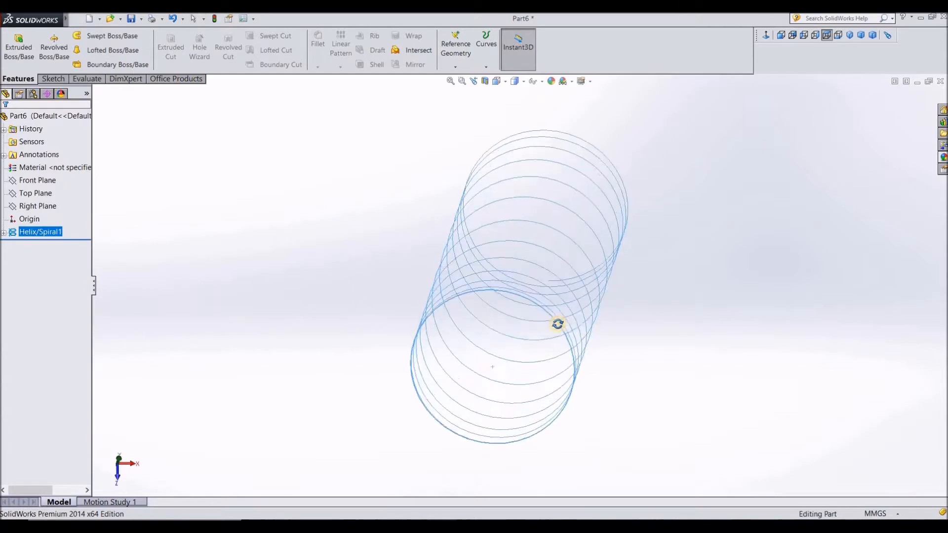
left_click_drag(557, 324, 617, 319)
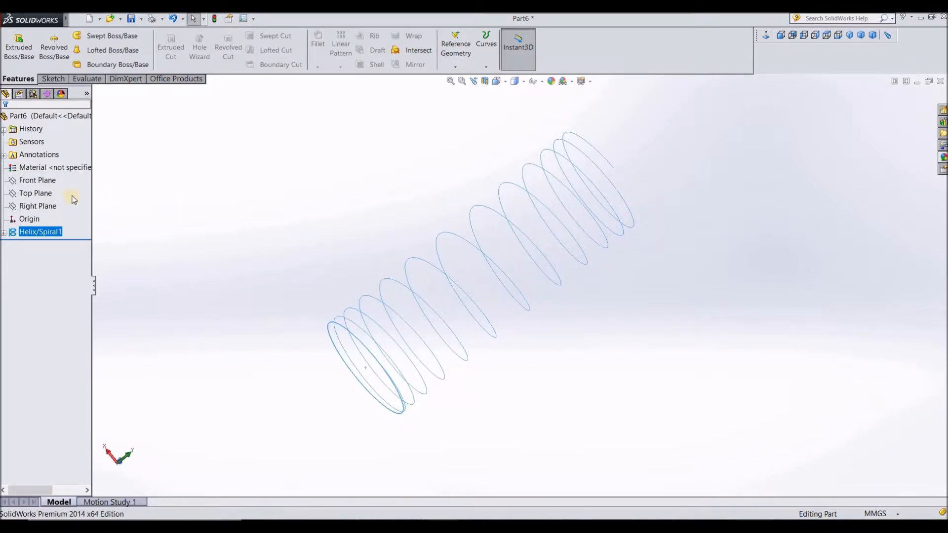
left_click(37, 181)
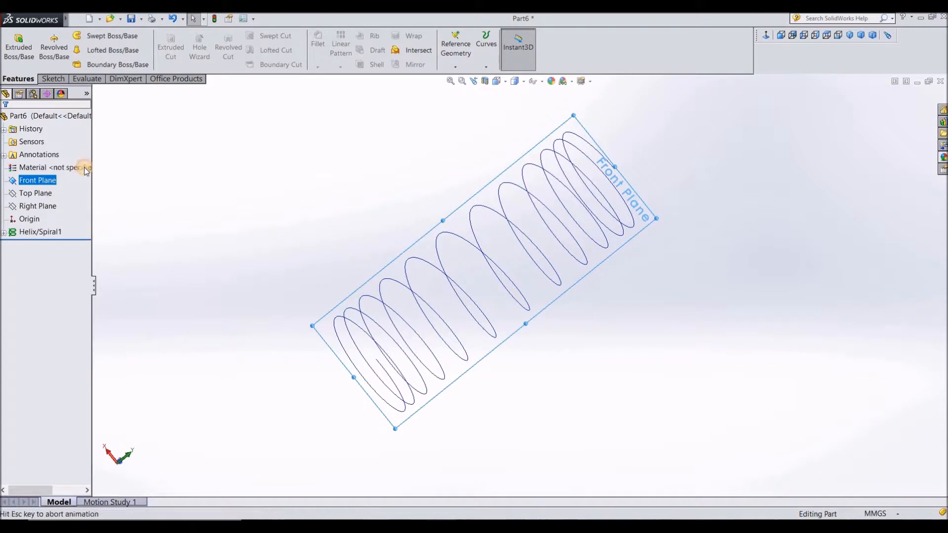
Sketch a 1 mm circle on Front Plane with its centre pierced onto the helix.
left_click(51, 79)
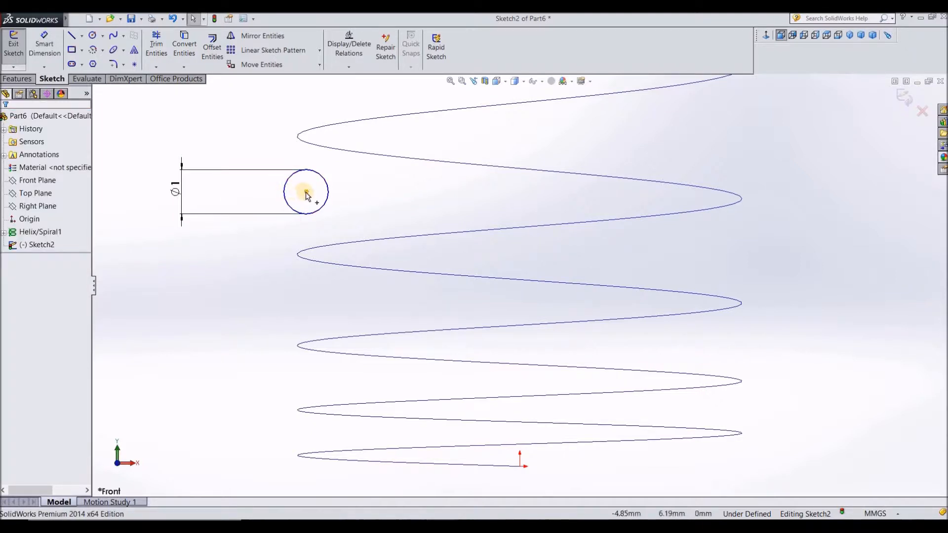
left_click(305, 192)
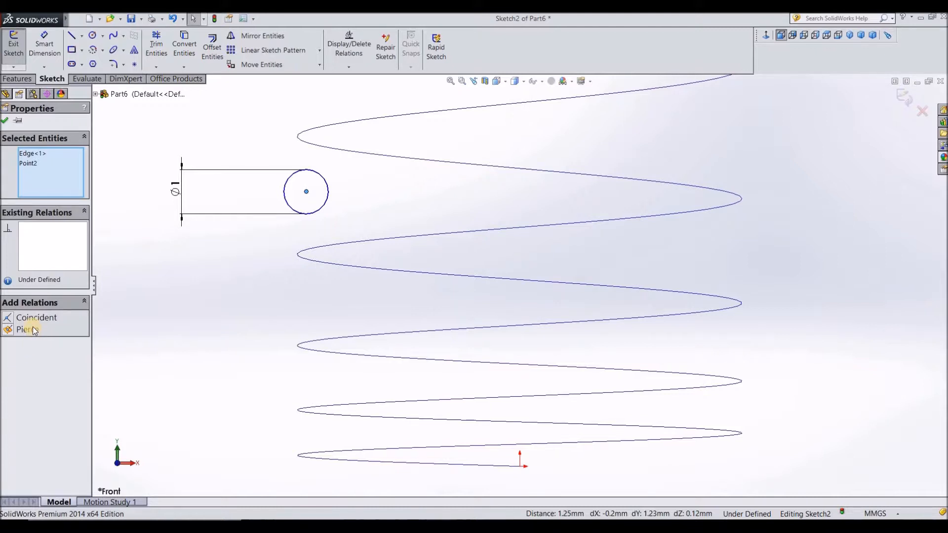
left_click(27, 330)
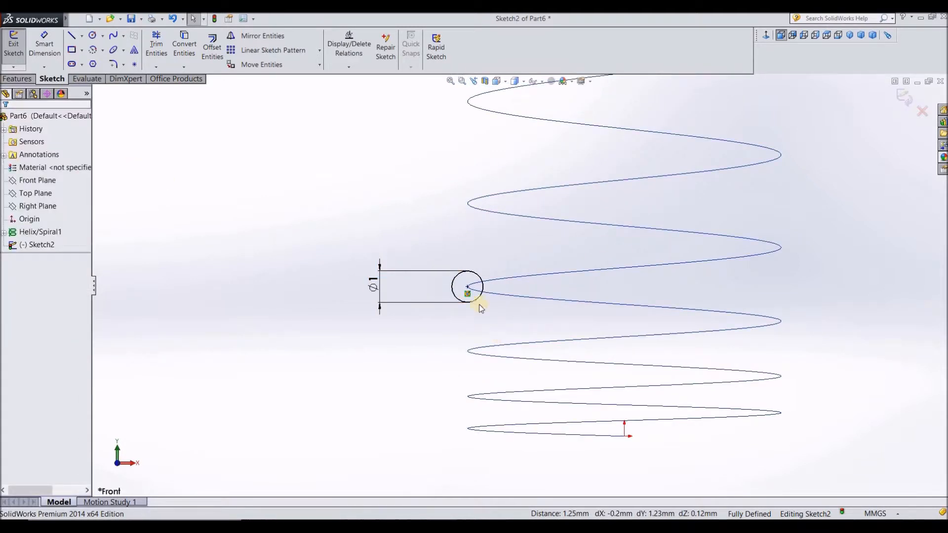
left_click(468, 288)
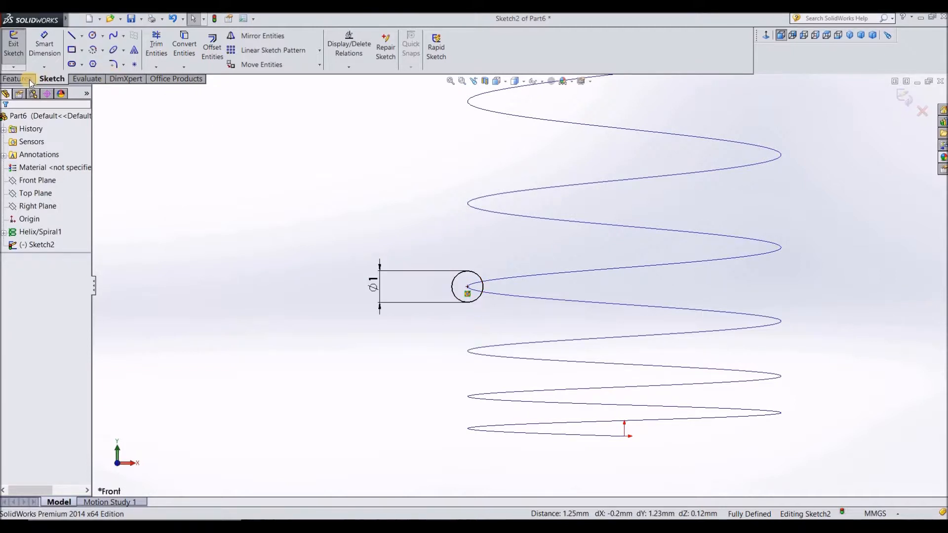
Sweep the Sketch2 circle along Helix/Spiral1 to create Sweep1.
left_click(18, 79)
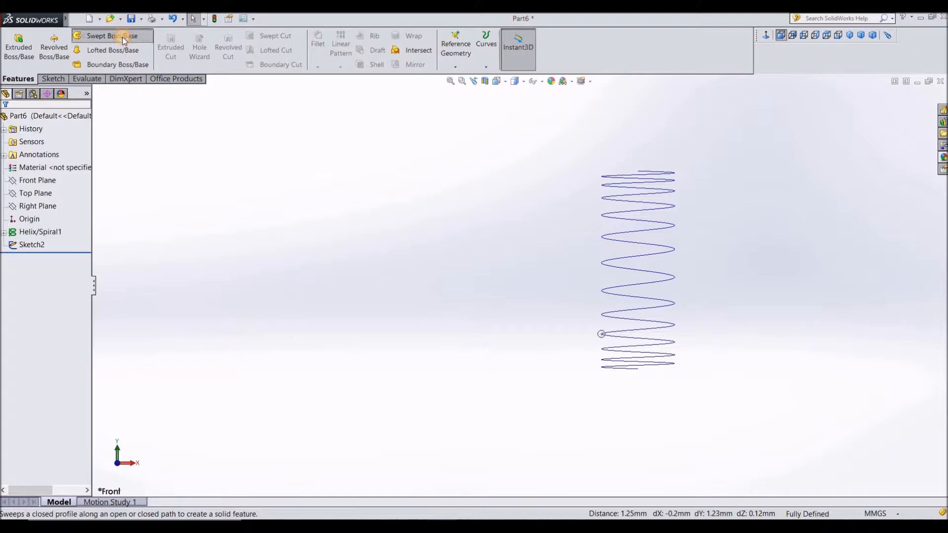
left_click(112, 35)
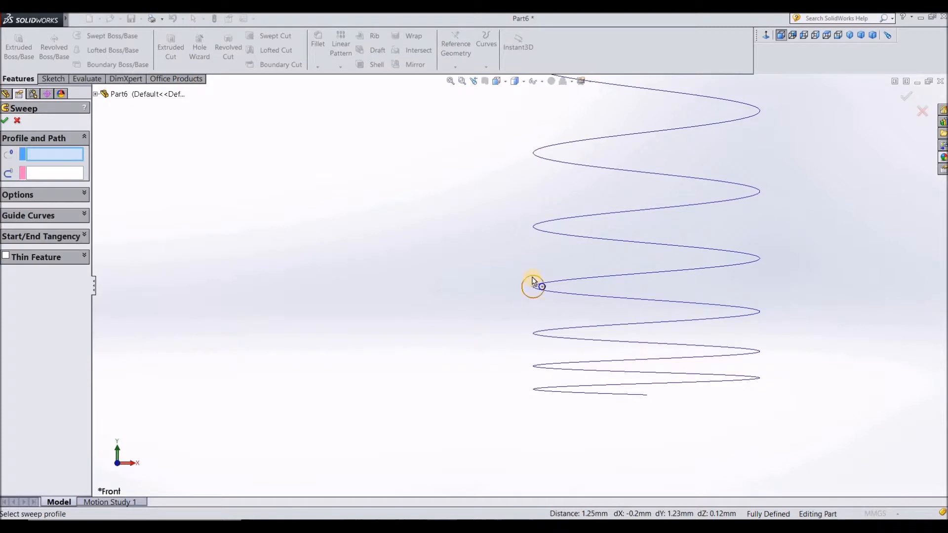
left_click(533, 286)
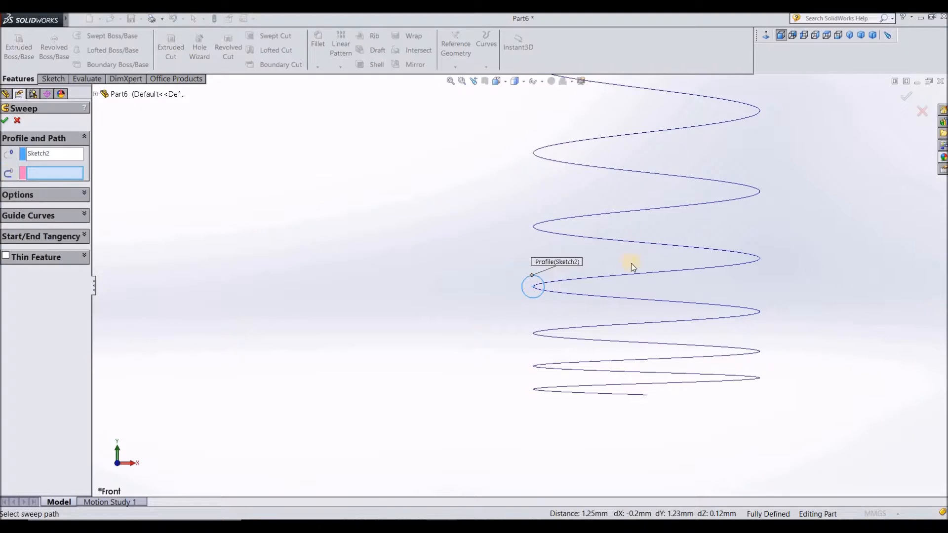
left_click(628, 274)
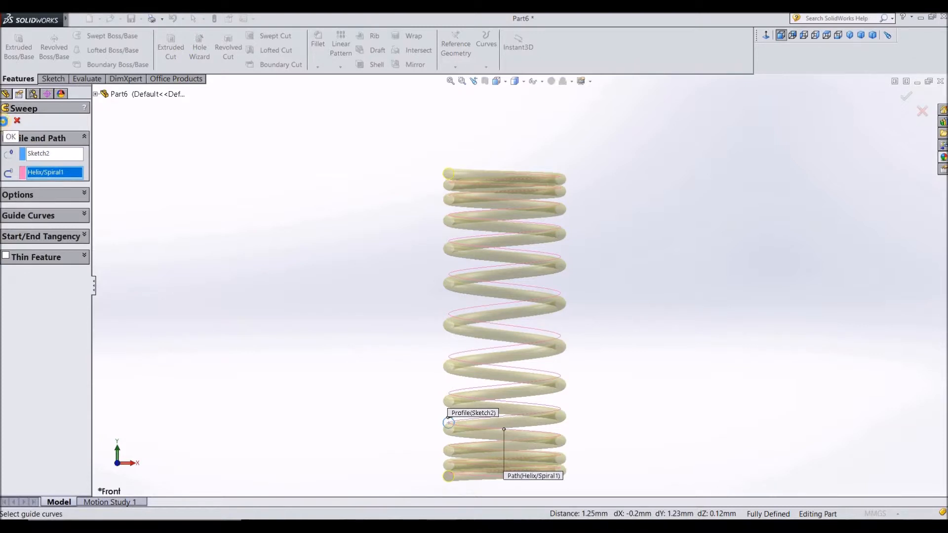
left_click(10, 138)
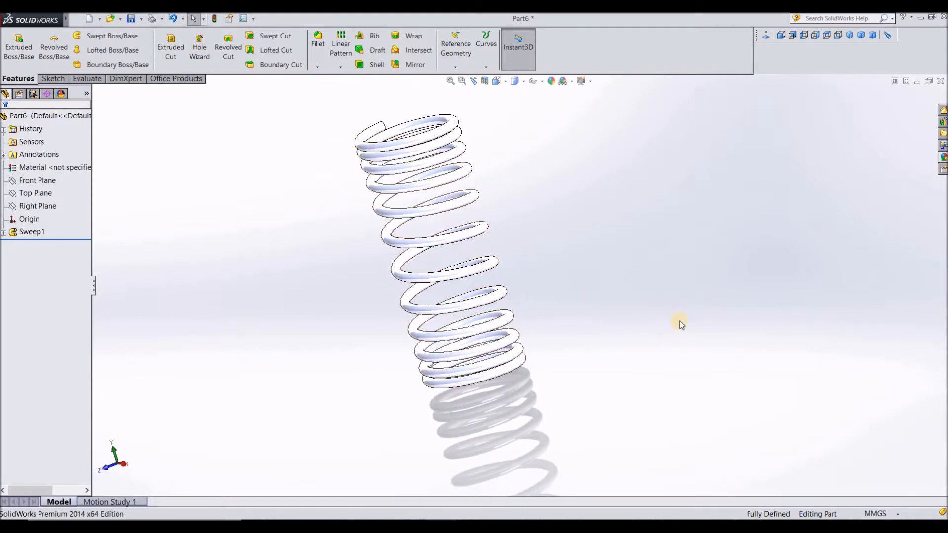
mouse_move(695, 44)
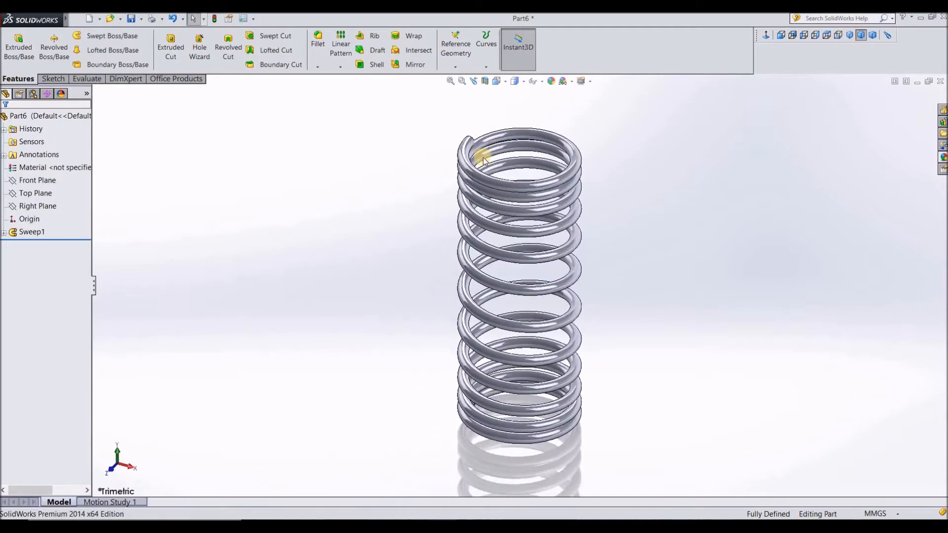
left_click(484, 157)
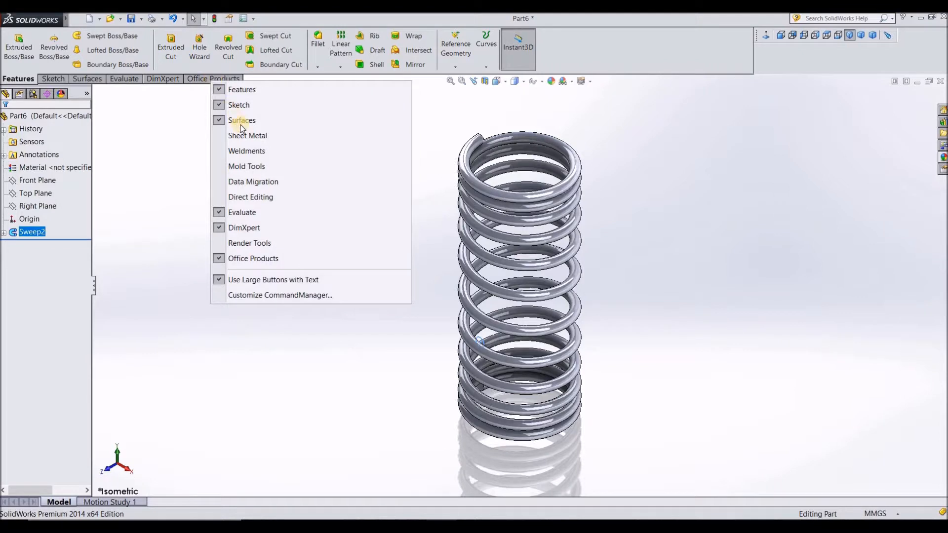
Enable the Surfaces tab in the CommandManager and display its tools.
left_click(219, 120)
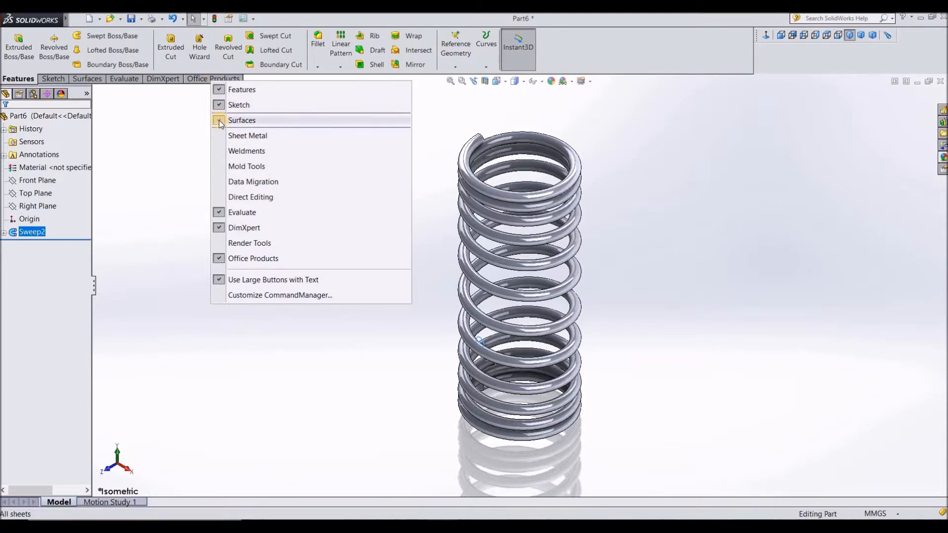
left_click(219, 120)
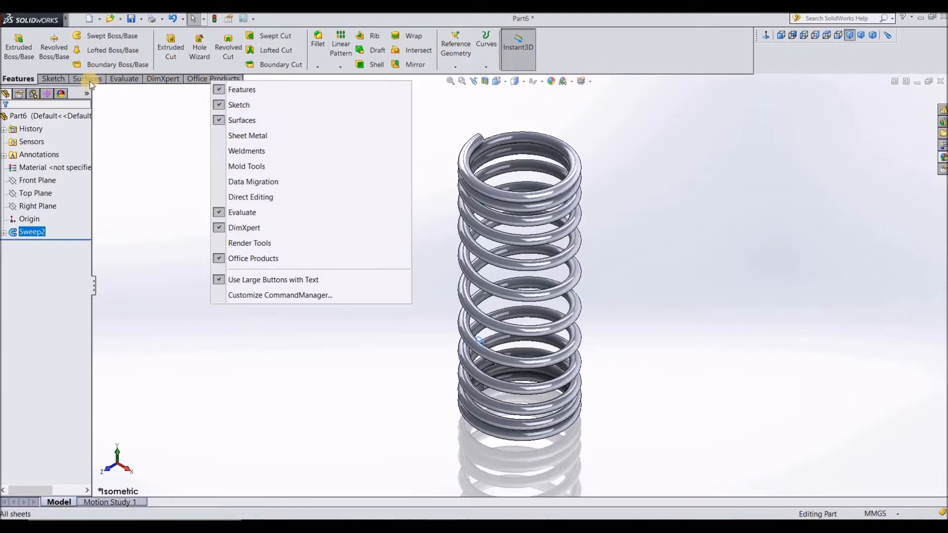
mouse_move(219, 124)
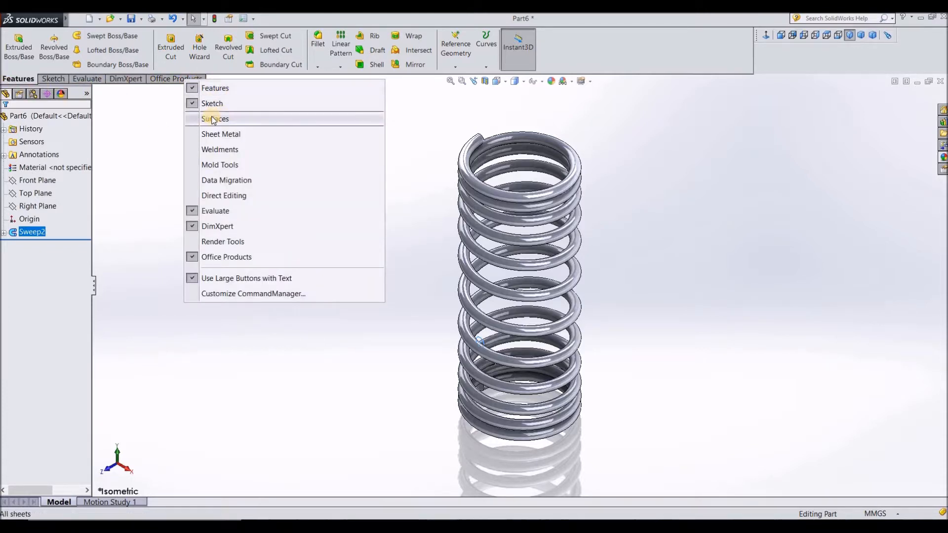
left_click(216, 119)
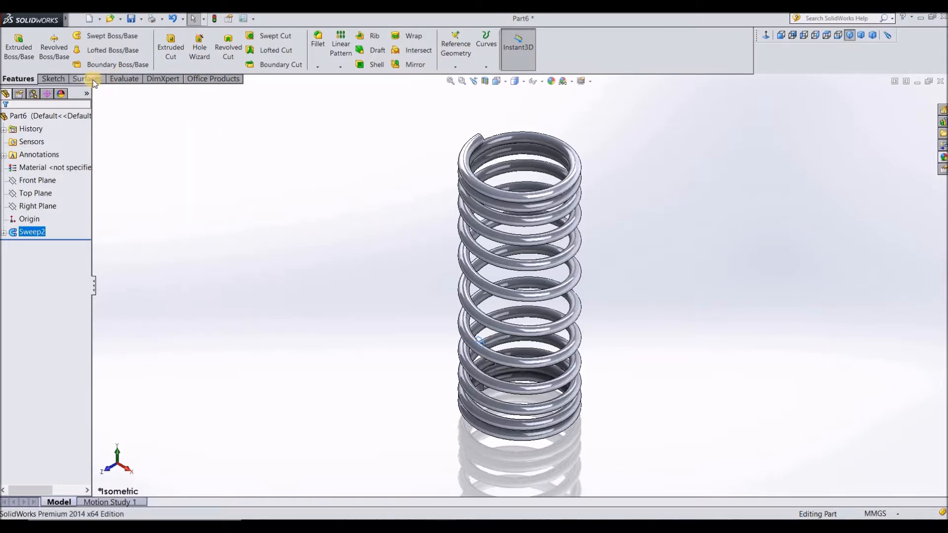
left_click(85, 79)
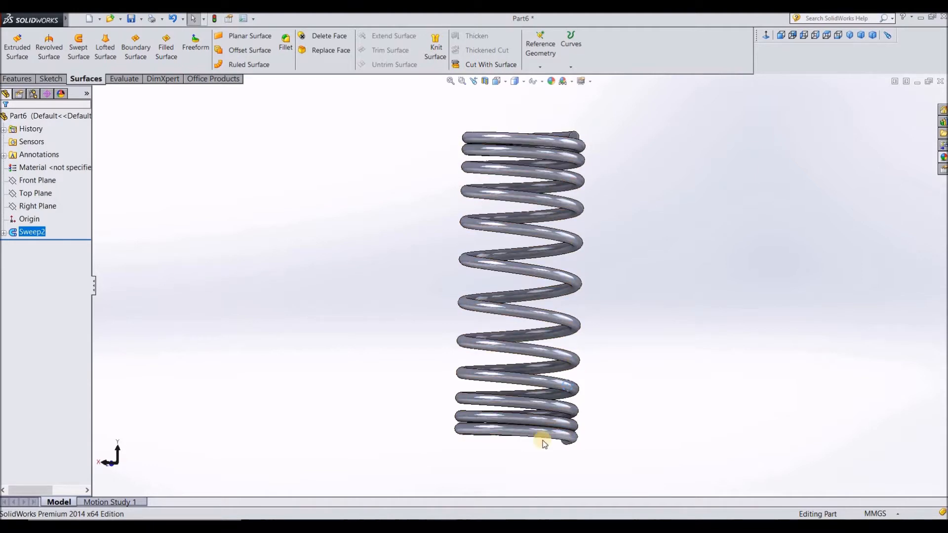
Start Cut With Surface on the spring using Top Plane as the cutting surface.
left_click(36, 193)
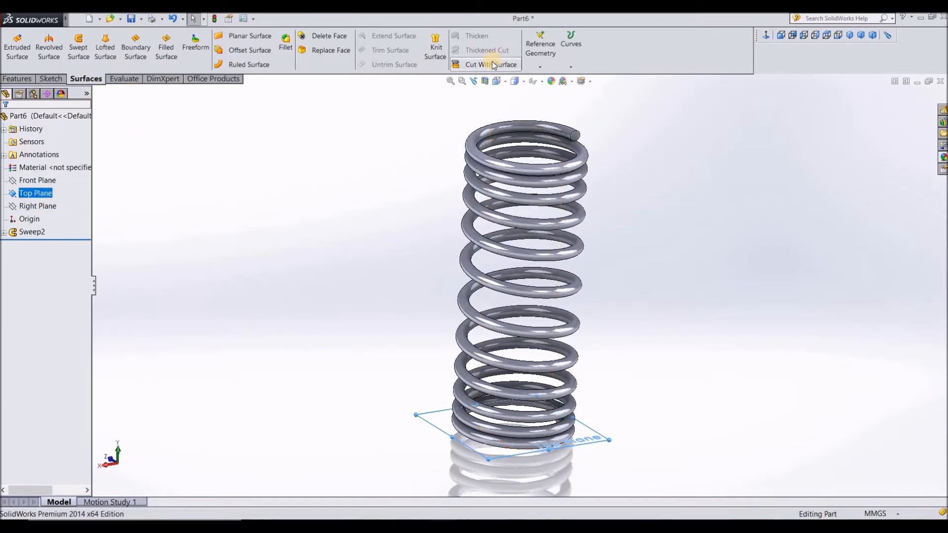
left_click(482, 65)
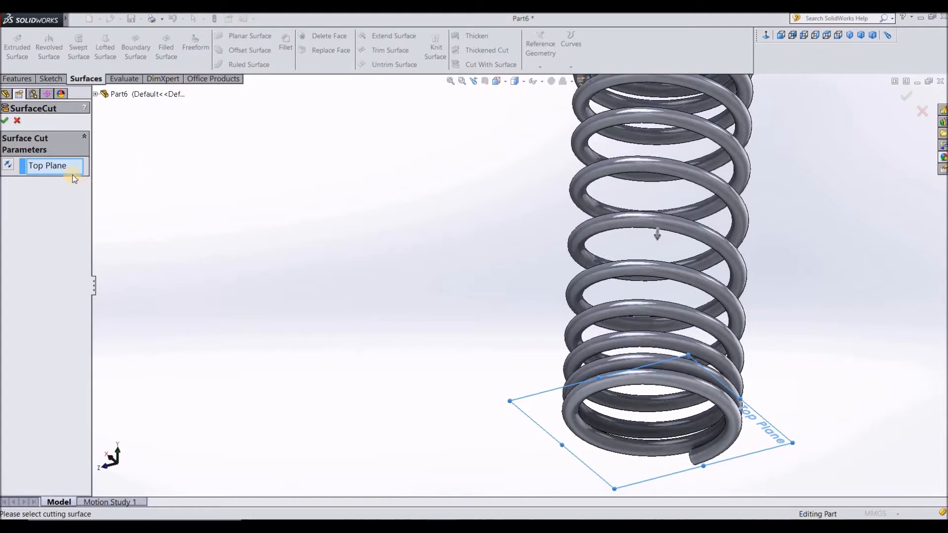
mouse_move(530, 243)
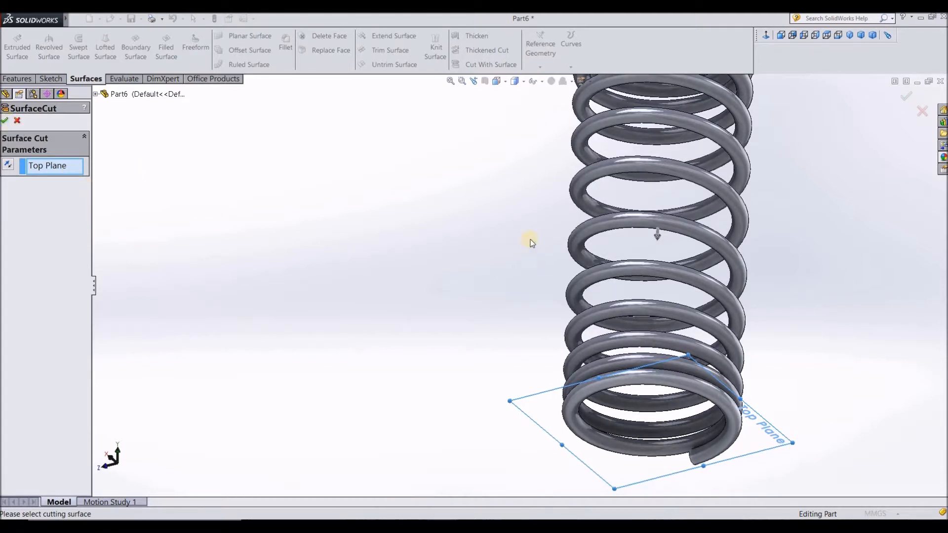
mouse_move(659, 239)
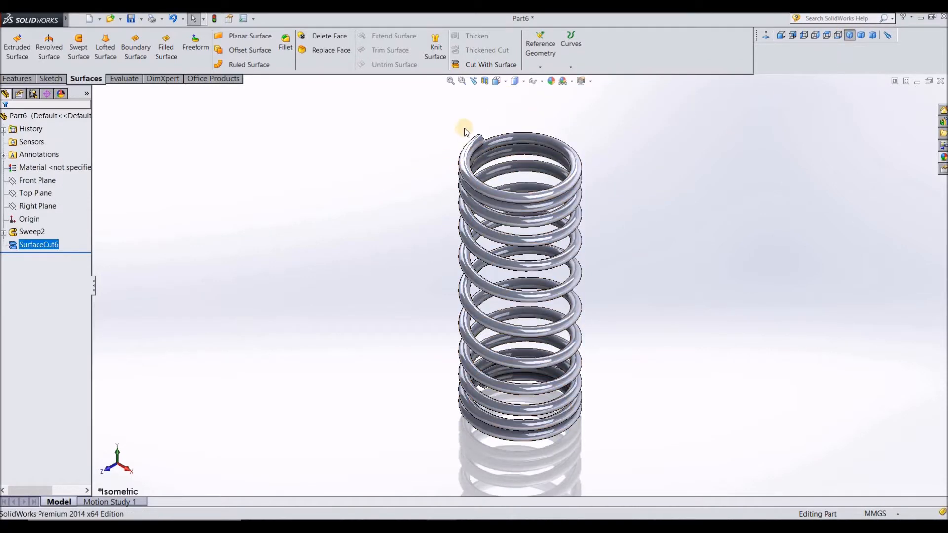
left_click_drag(462, 132, 629, 165)
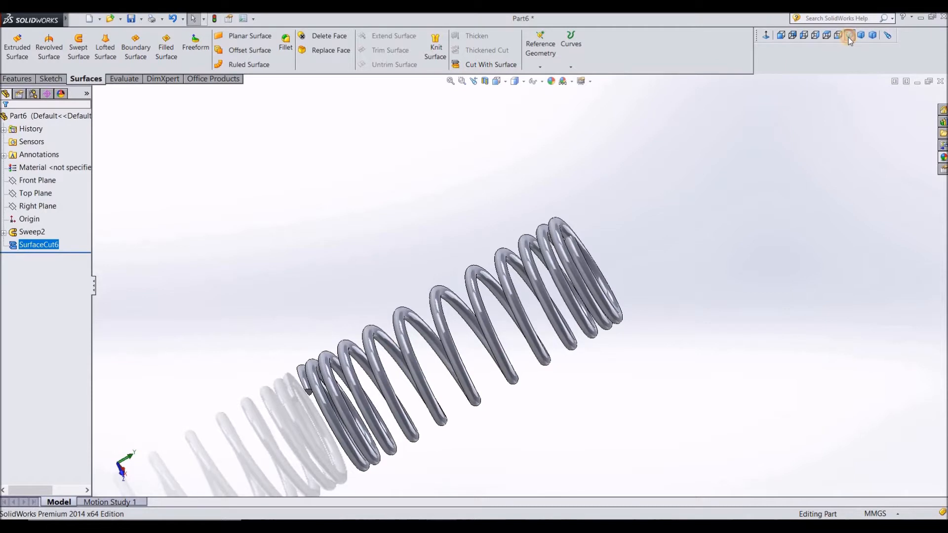
left_click(849, 35)
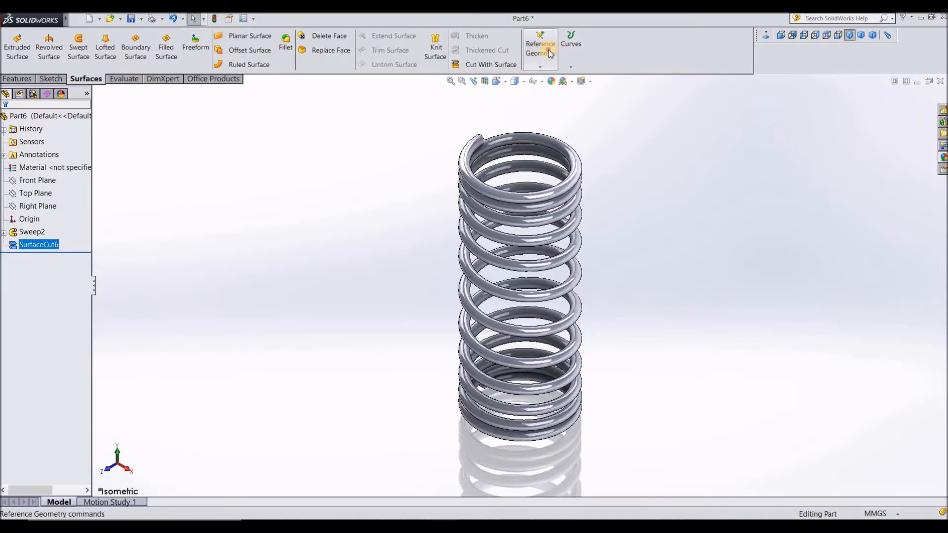
Create Plane3 offset 27 mm from Top Plane.
left_click(539, 49)
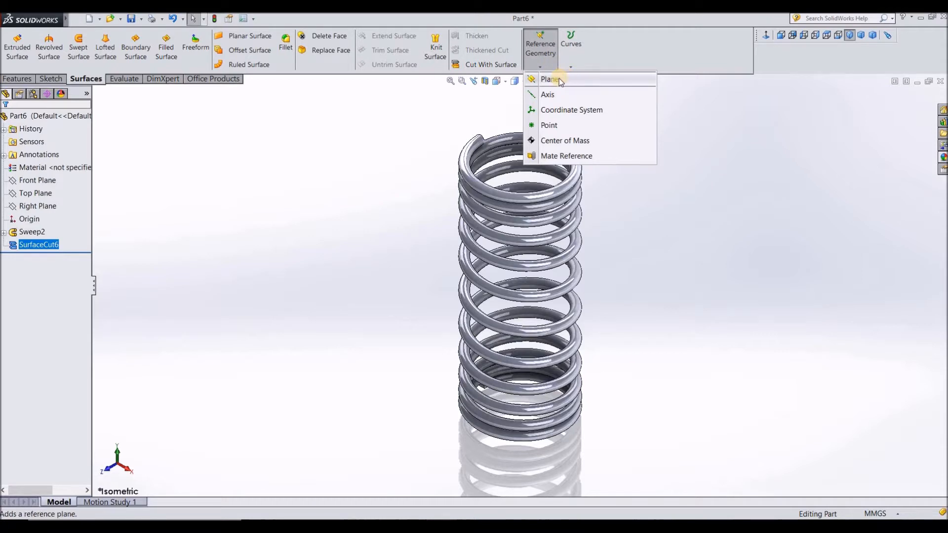
left_click(549, 79)
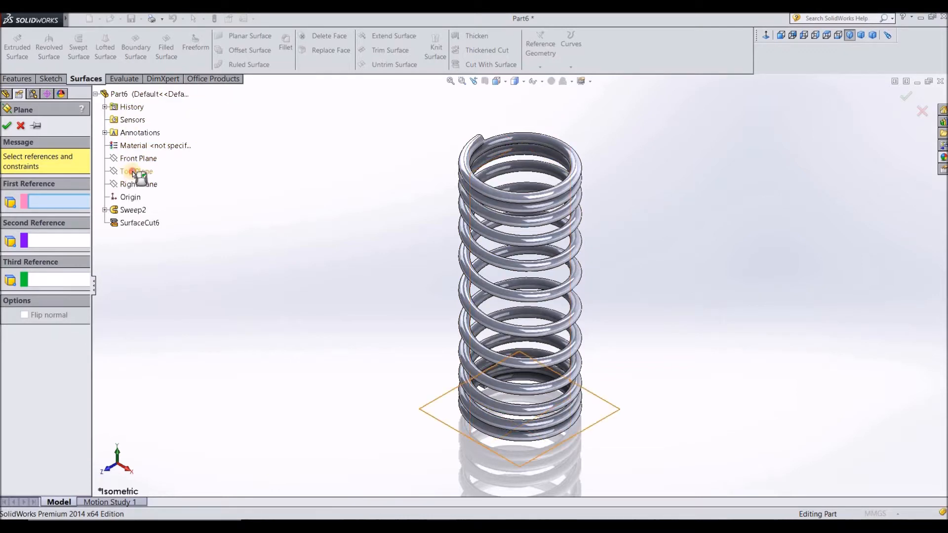
left_click(135, 172)
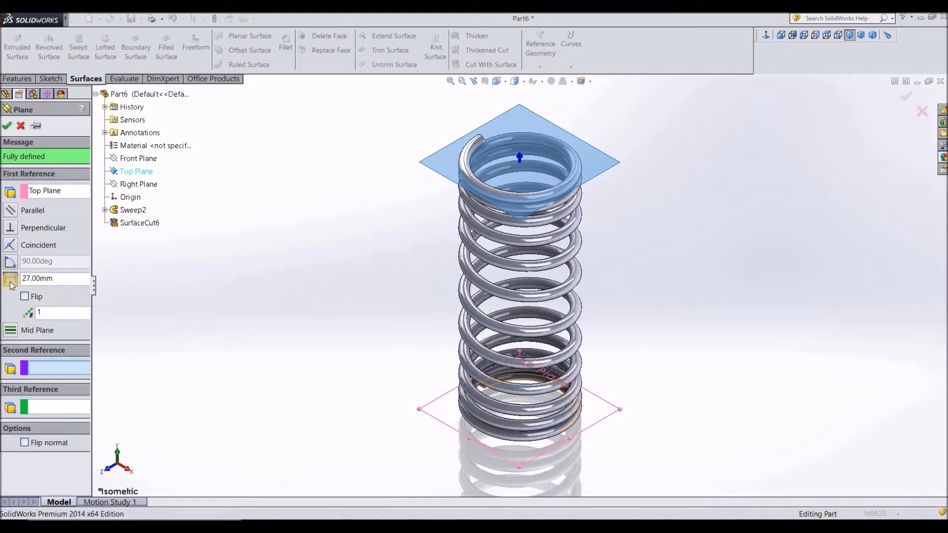
left_click(54, 278)
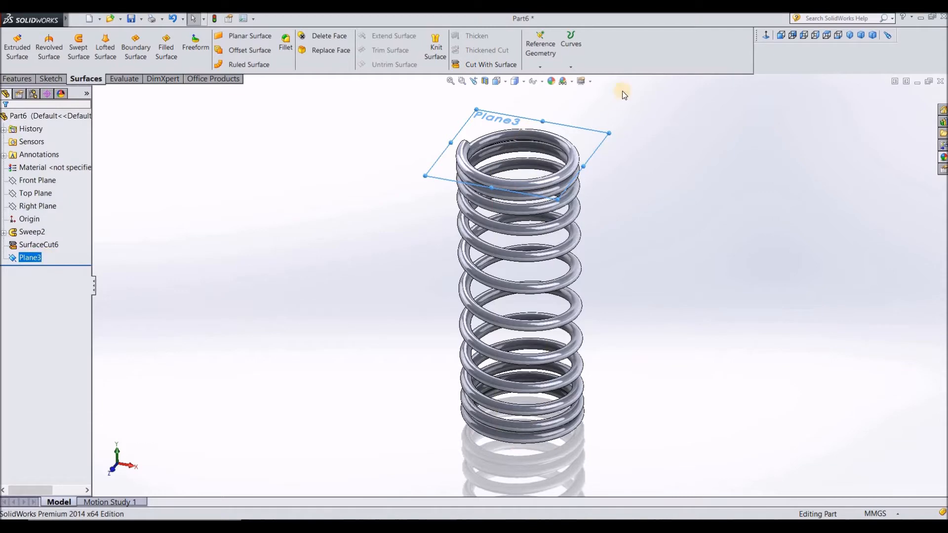
mouse_move(483, 65)
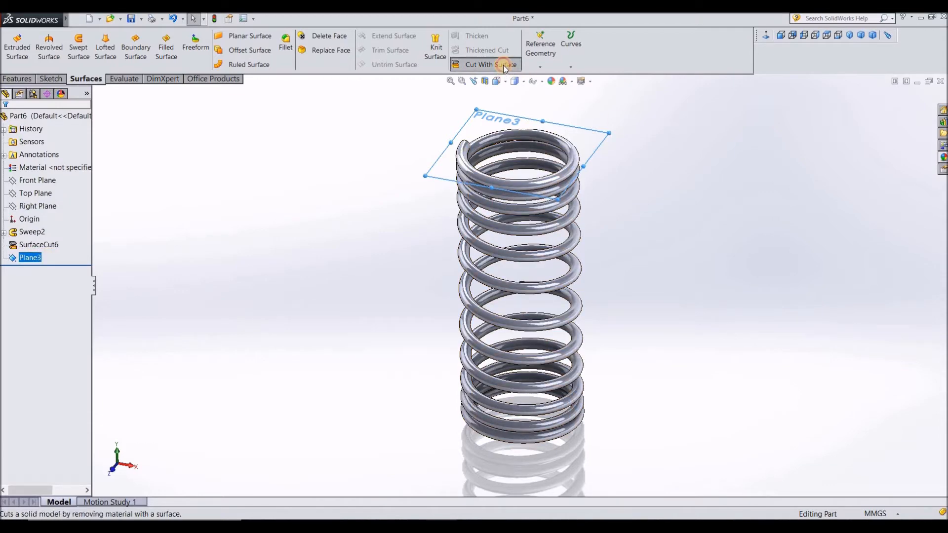
Trim the spring's top end flat with Plane3, creating SurfaceCut7.
left_click(484, 64)
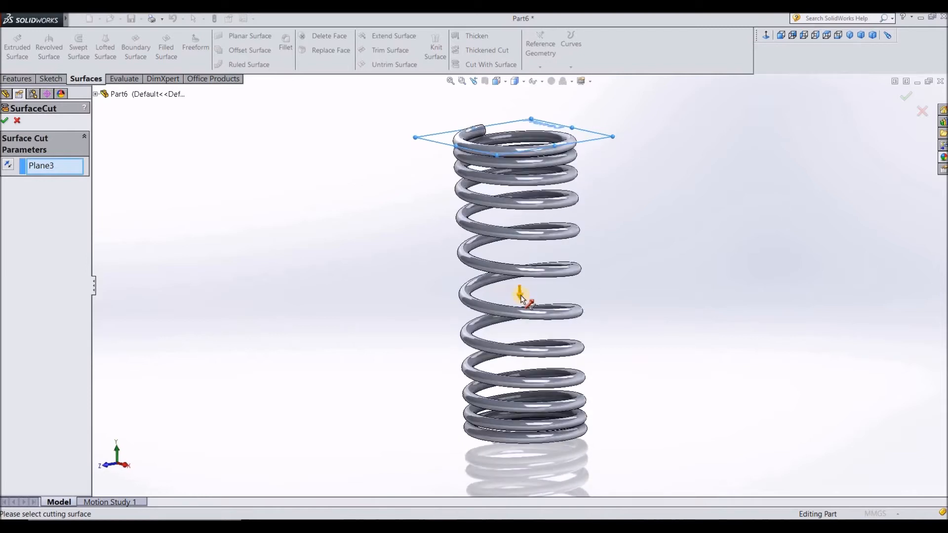
mouse_move(520, 293)
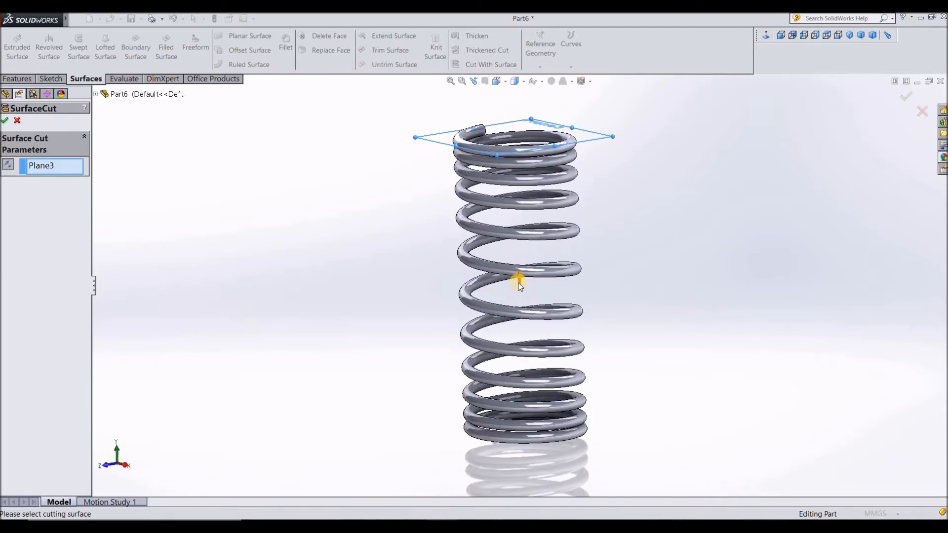
mouse_move(521, 280)
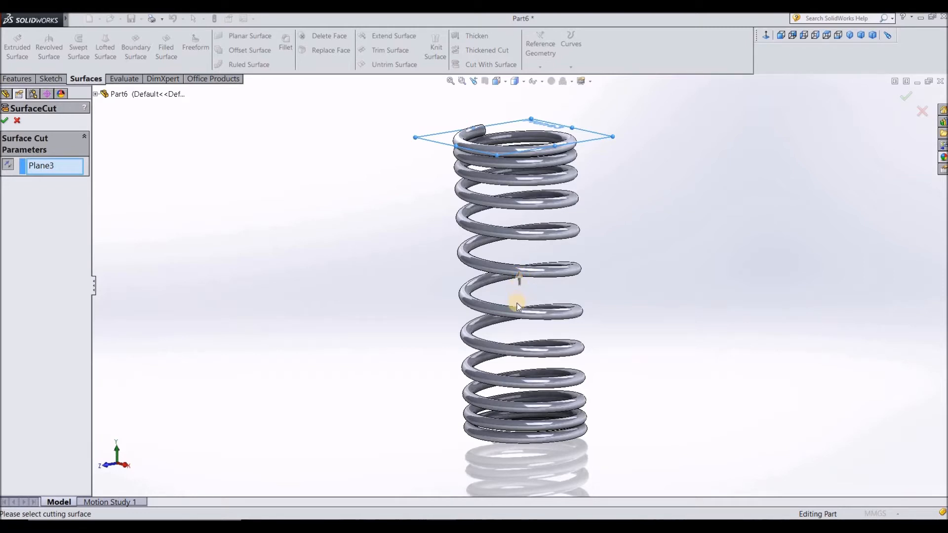
mouse_move(469, 157)
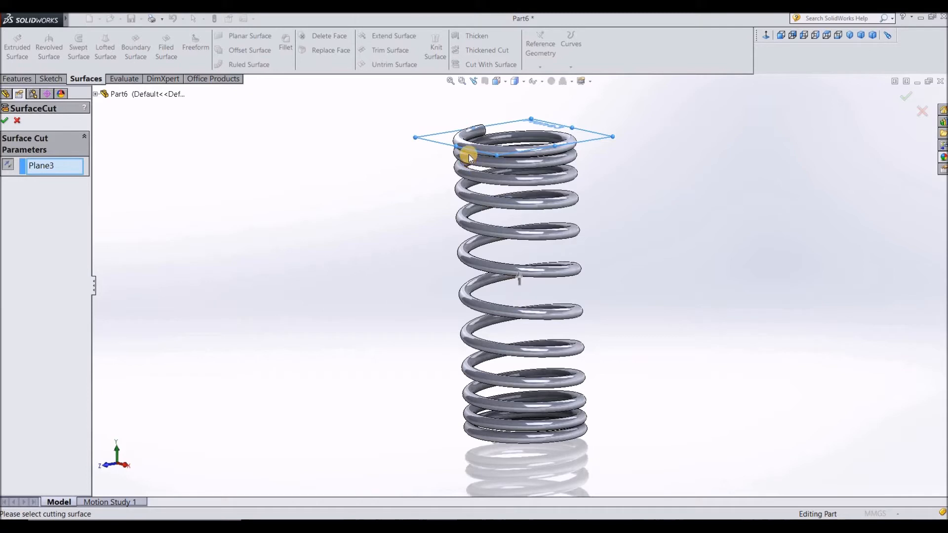
mouse_move(511, 173)
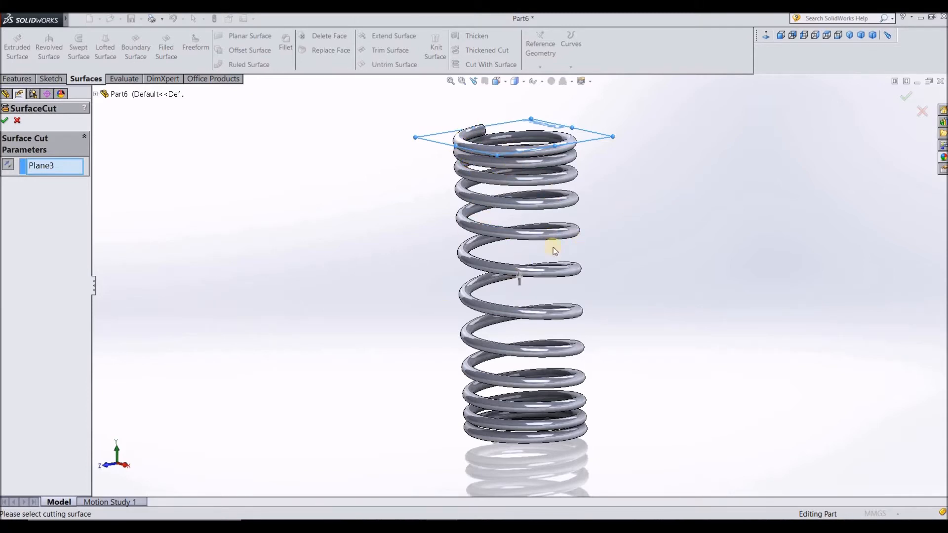
mouse_move(495, 150)
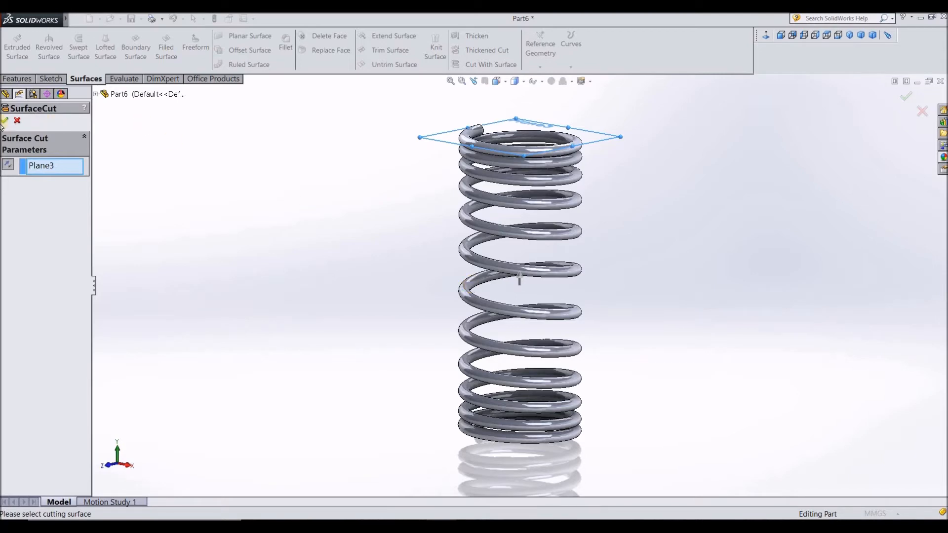
left_click(4, 120)
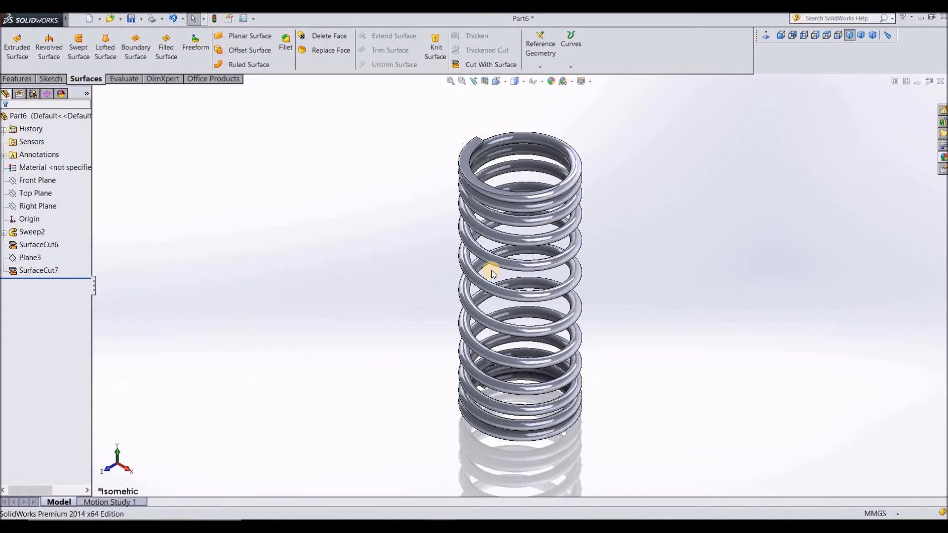
Turn the spring side-on in perspective view and apply a dark gradient scene.
left_click_drag(492, 273, 432, 325)
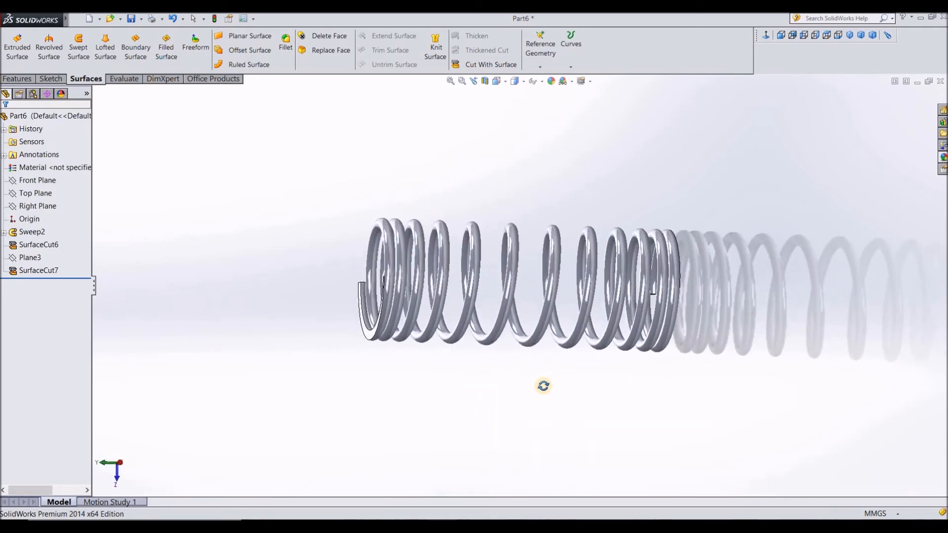
left_click(584, 81)
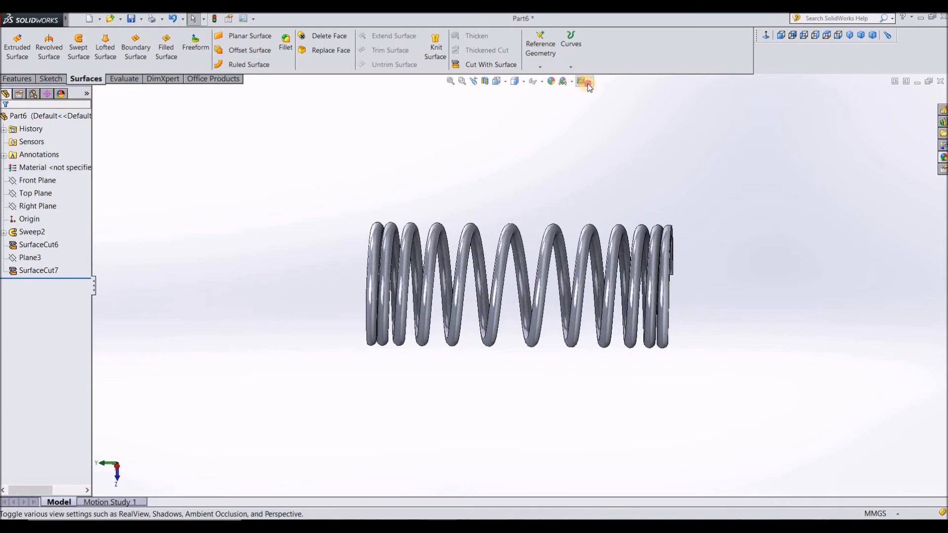
left_click(584, 81)
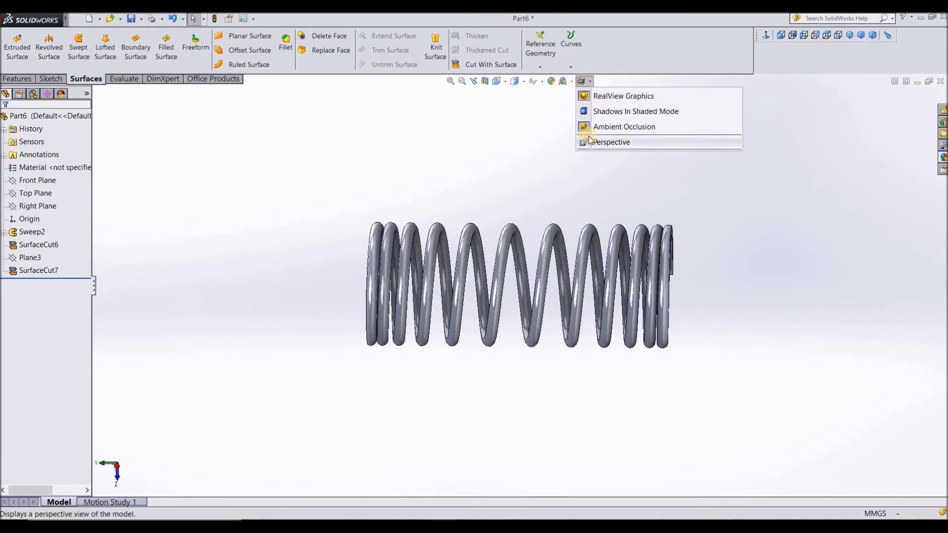
left_click(550, 81)
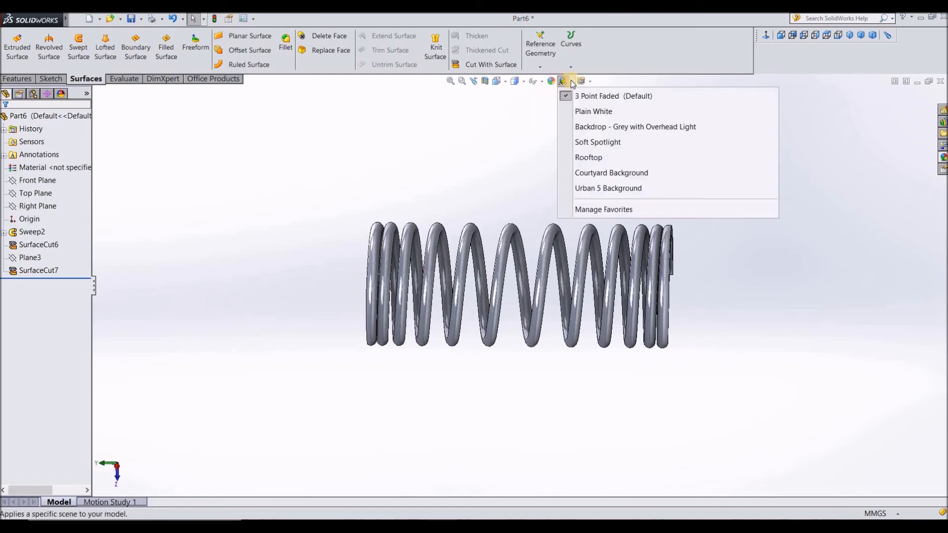
left_click(635, 127)
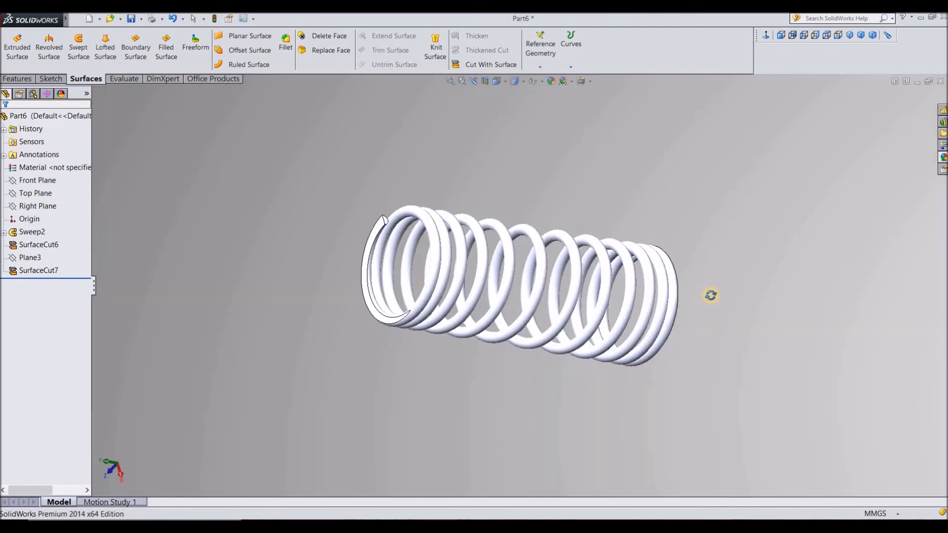
left_click(554, 80)
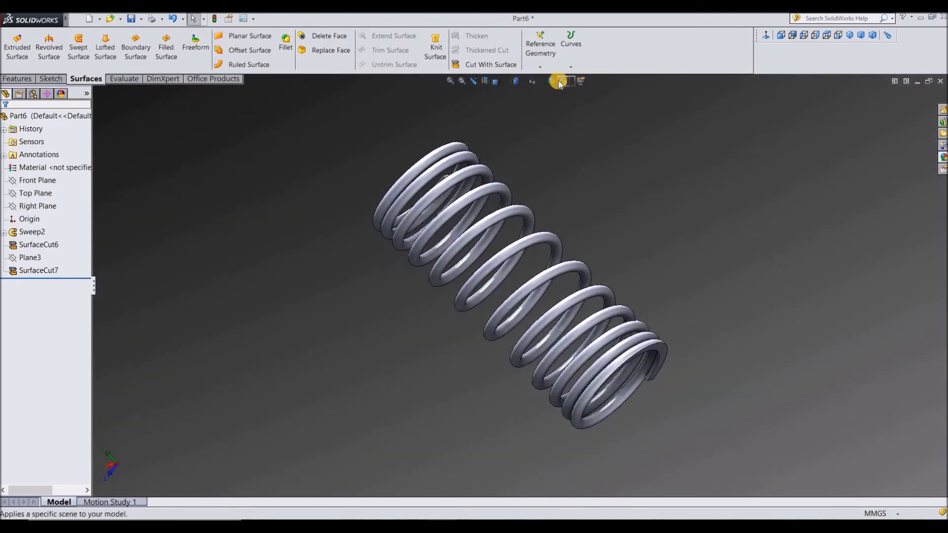
Apply a swatch from the Metal appearances to the whole spring and view it at an angle.
left_click(552, 81)
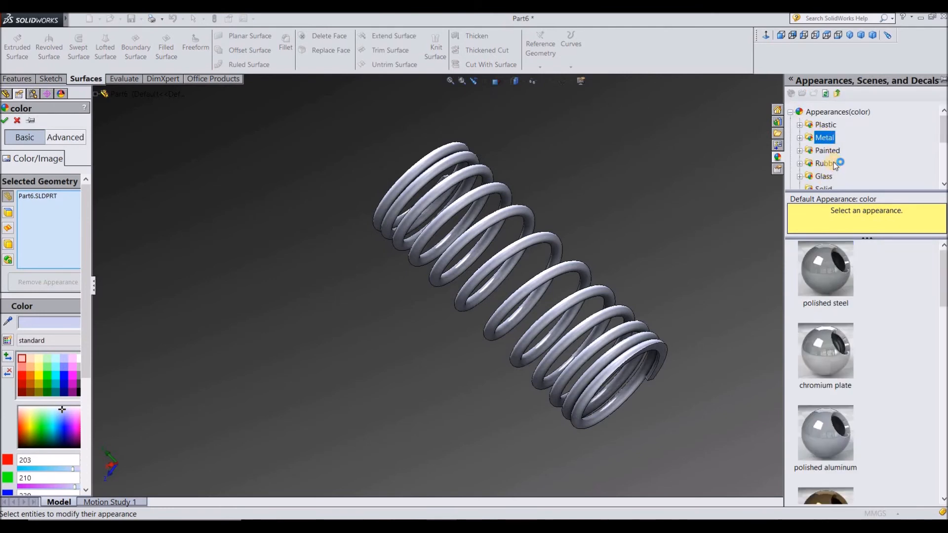
double_click(825, 350)
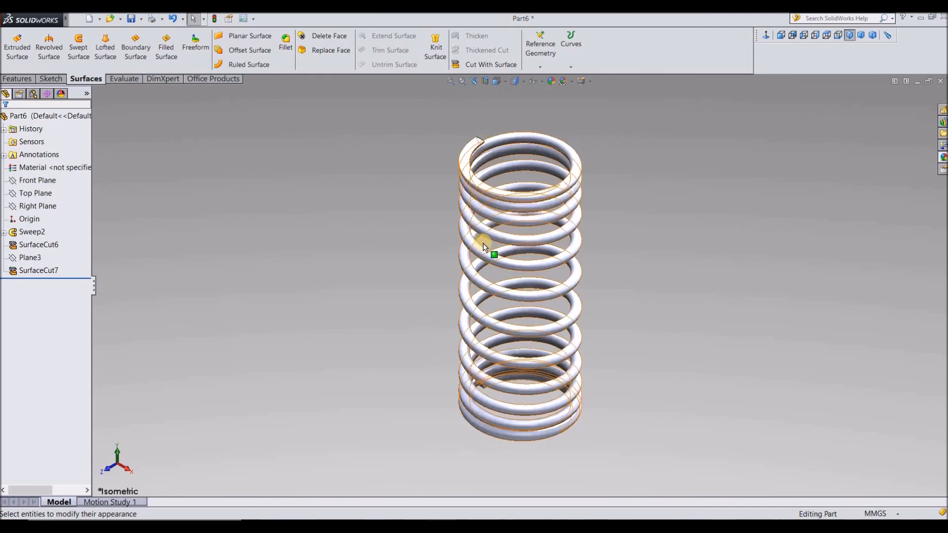
left_click_drag(484, 248, 420, 337)
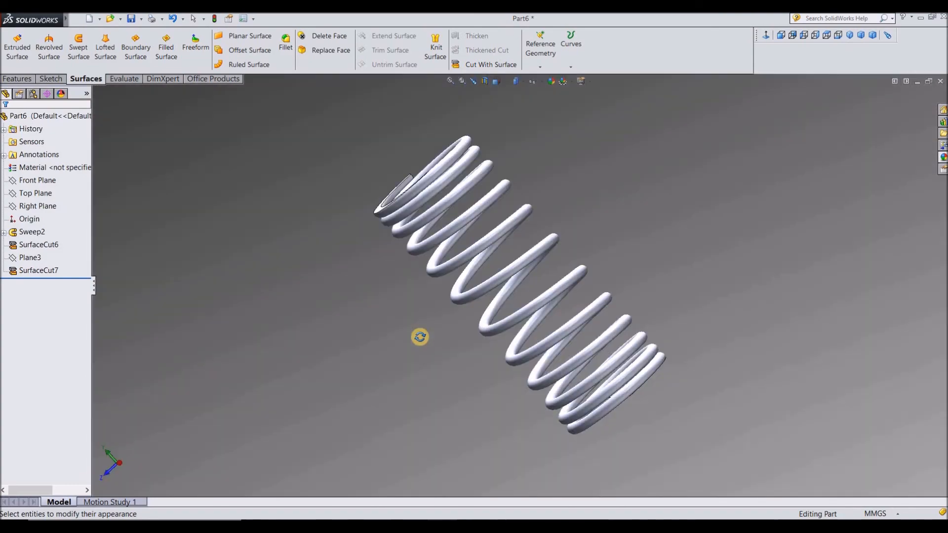